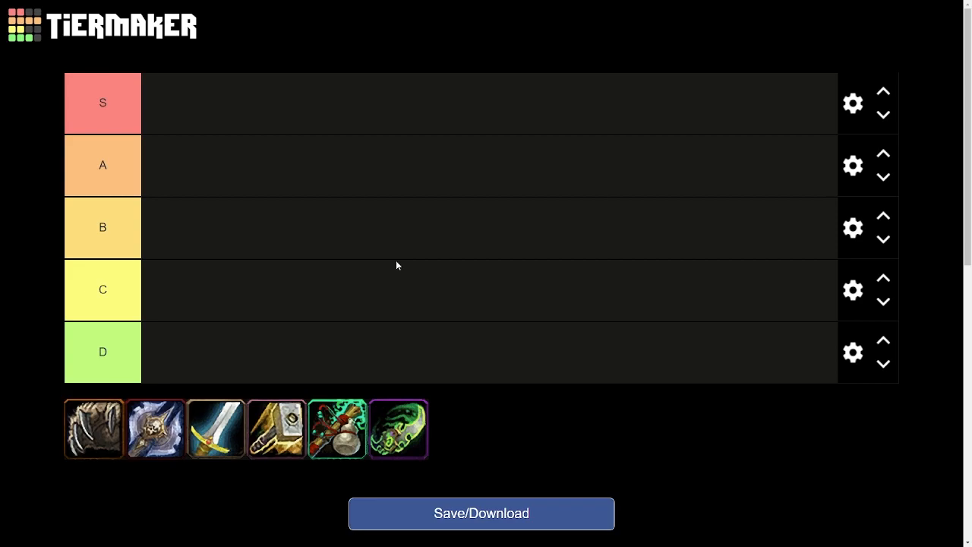
mouse_move(395, 302)
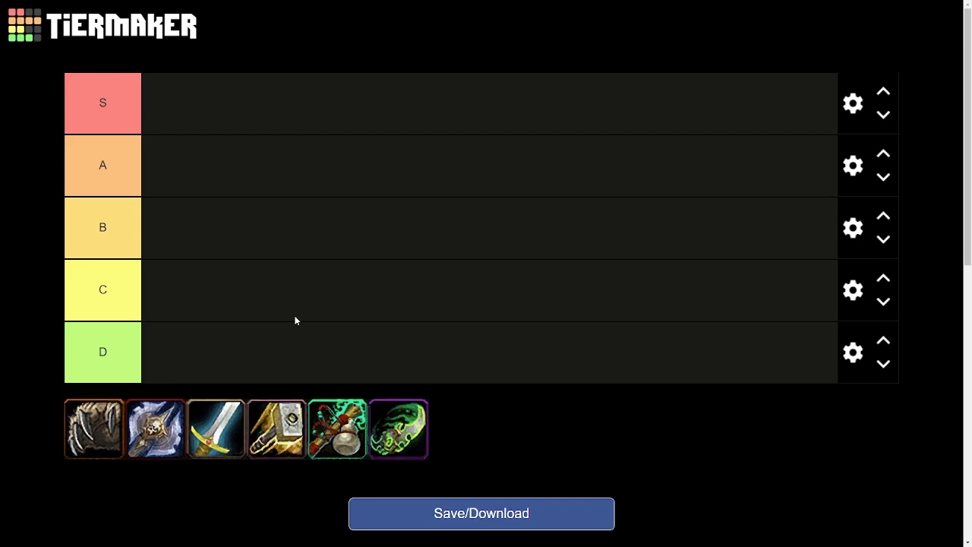
mouse_move(300, 301)
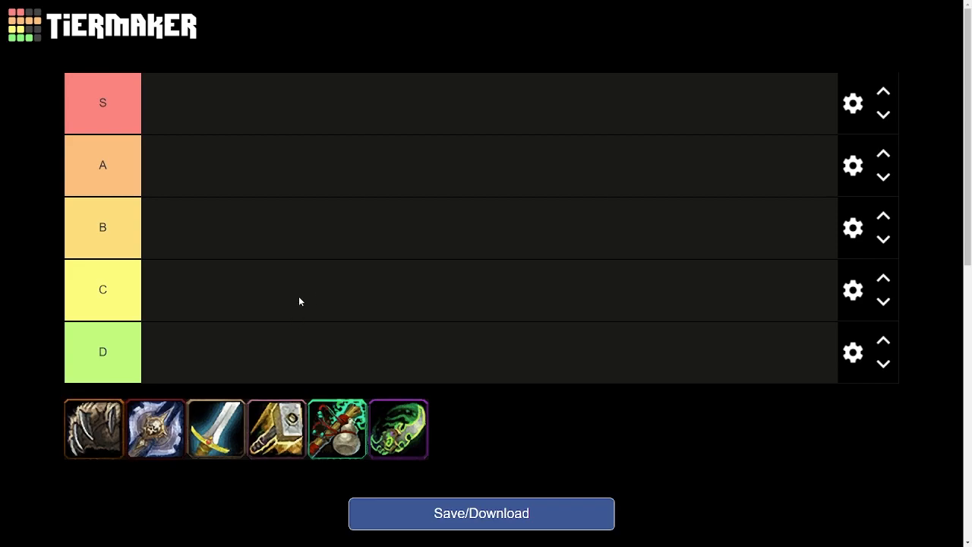
mouse_move(298, 234)
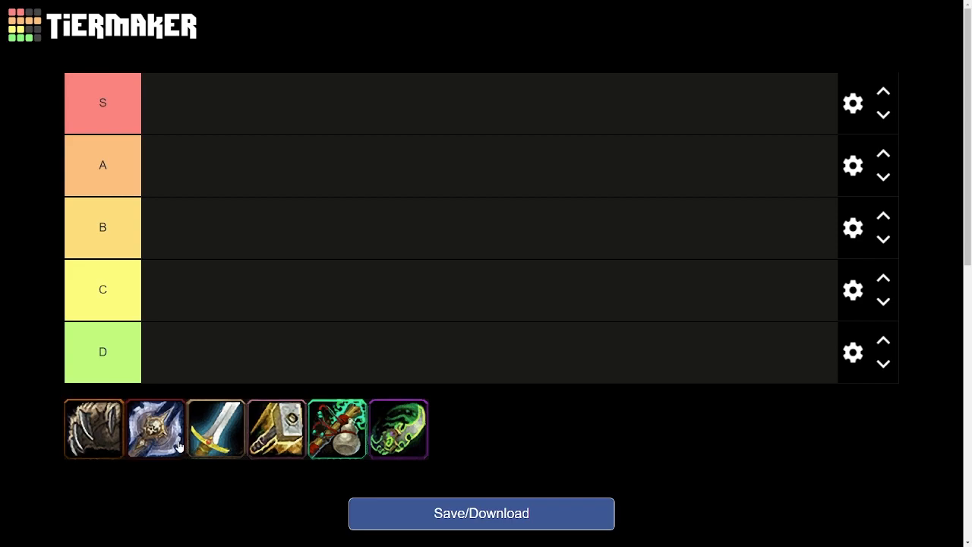
Move the silver shield icon into the D tier and back to a later spot among the unranked icons.
left_click_drag(155, 428, 205, 343)
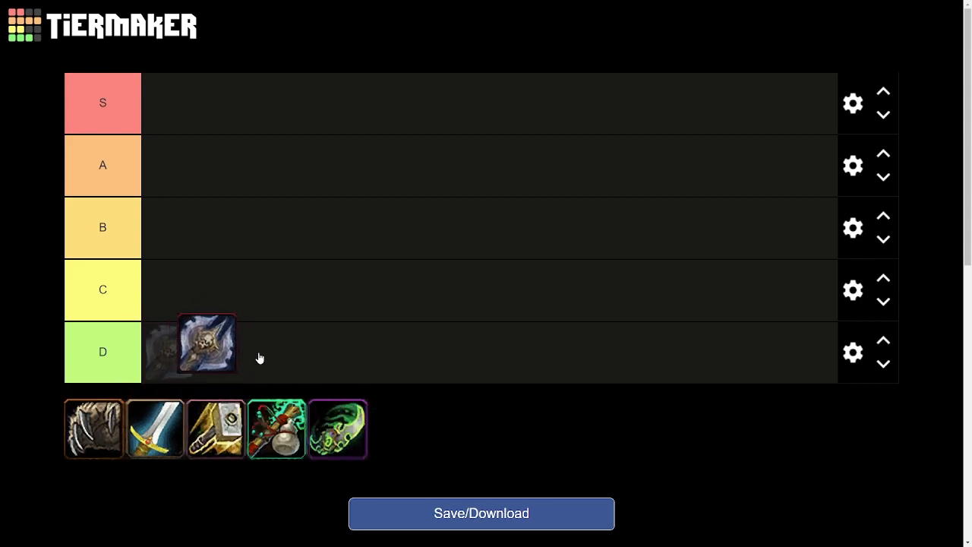
left_click_drag(205, 344, 327, 459)
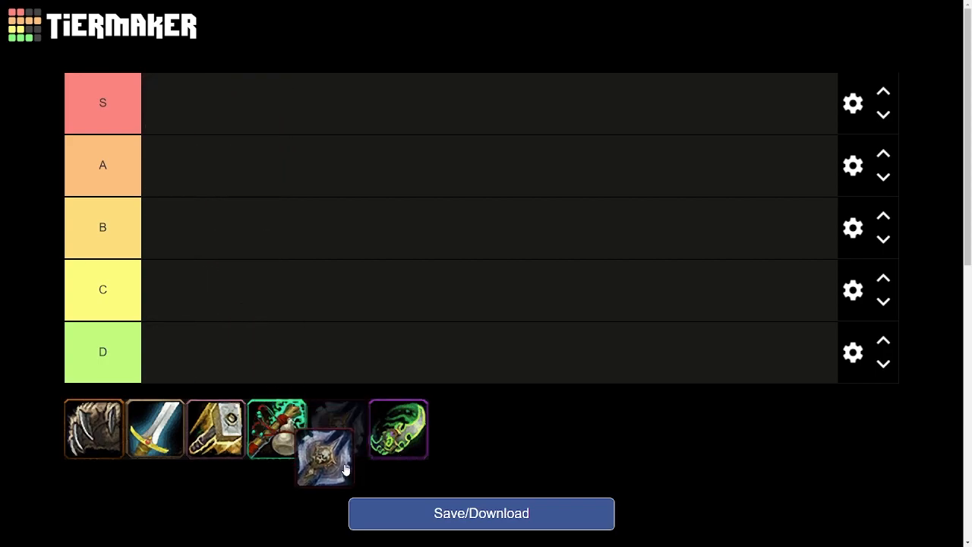
left_click_drag(327, 458, 338, 428)
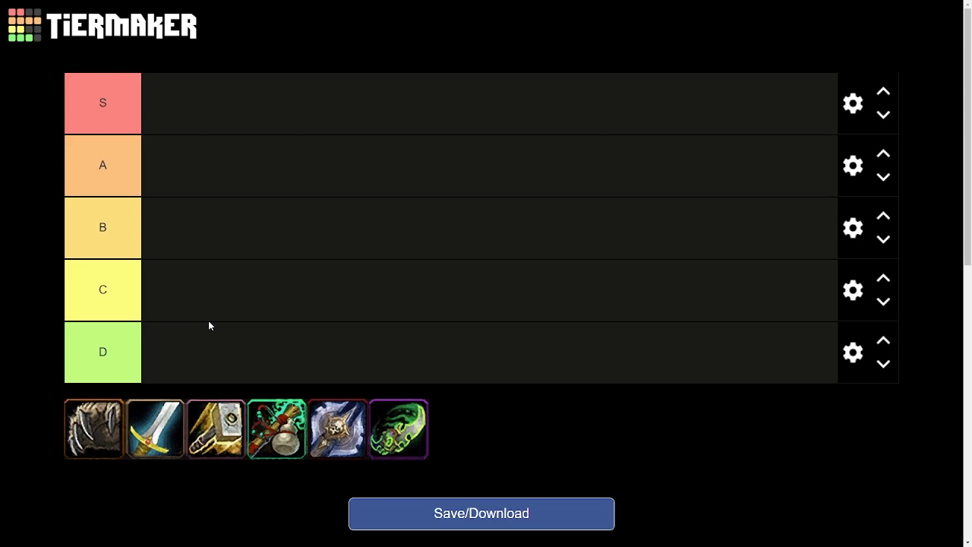
mouse_move(423, 134)
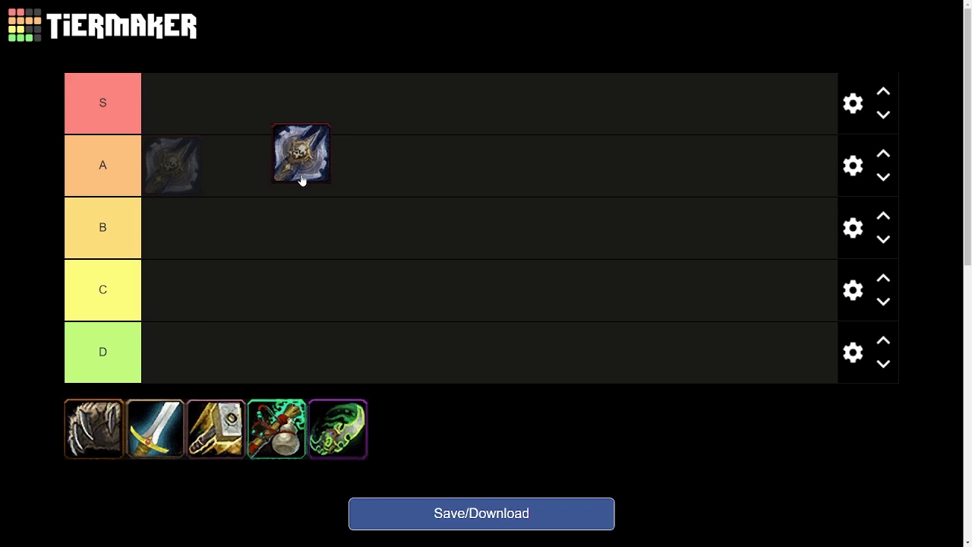
Hover the silver shield icon over the S, A and B tiers, then drop it into the A tier as the first ranked item.
left_click_drag(299, 155, 307, 127)
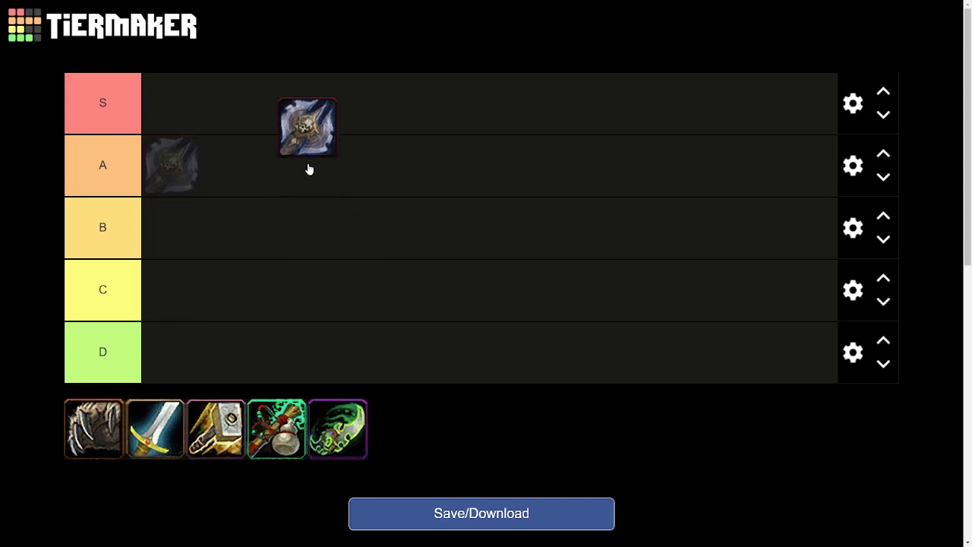
left_click_drag(307, 126, 307, 151)
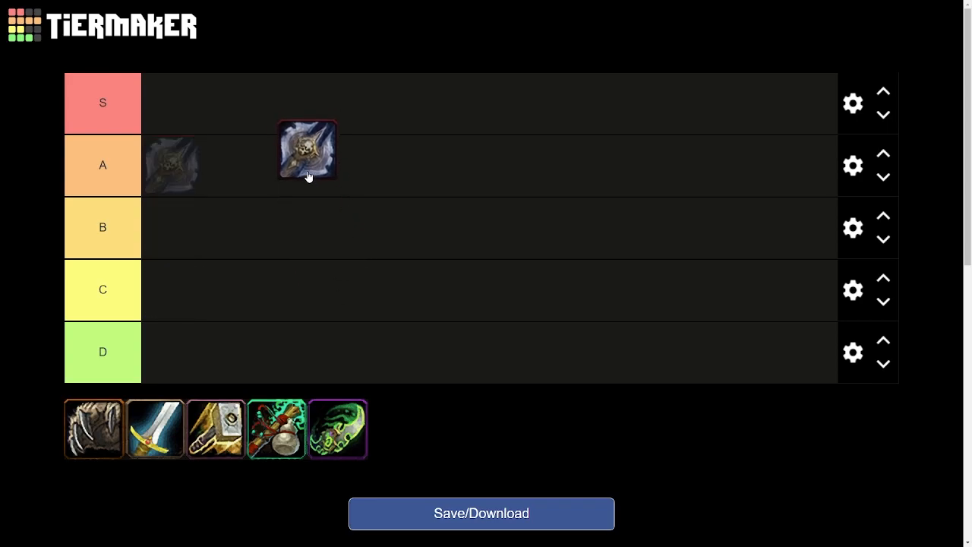
left_click_drag(307, 149, 343, 245)
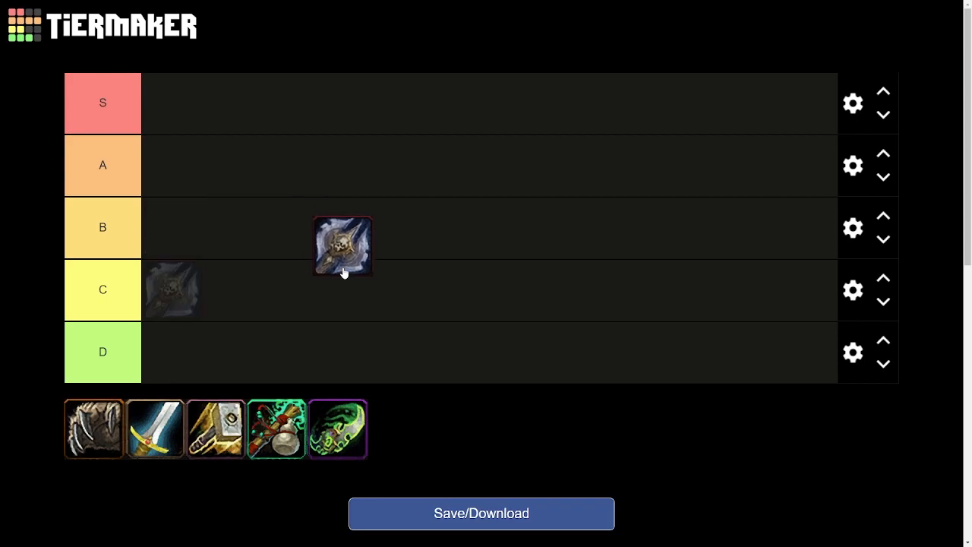
left_click_drag(343, 246, 431, 180)
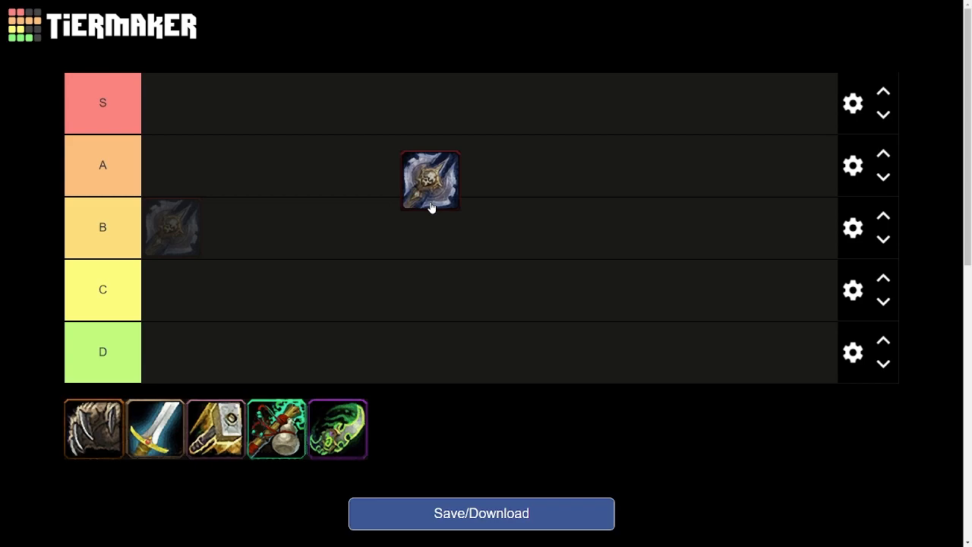
left_click_drag(430, 181, 393, 198)
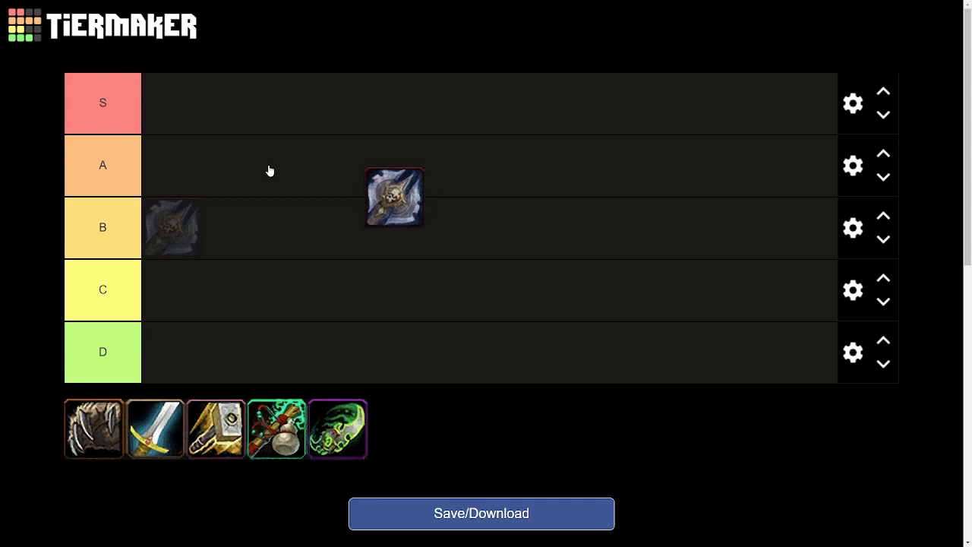
left_click_drag(393, 195, 456, 184)
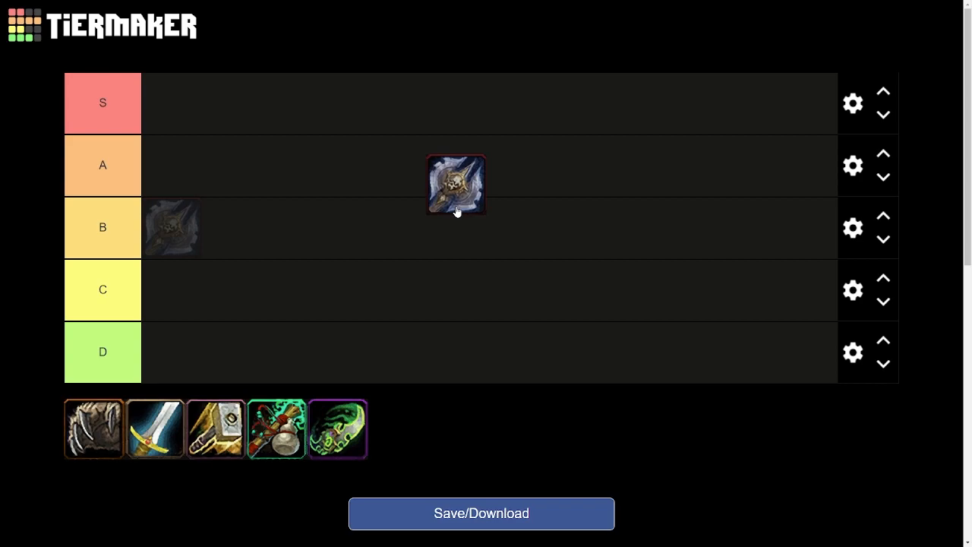
left_click_drag(456, 186, 379, 202)
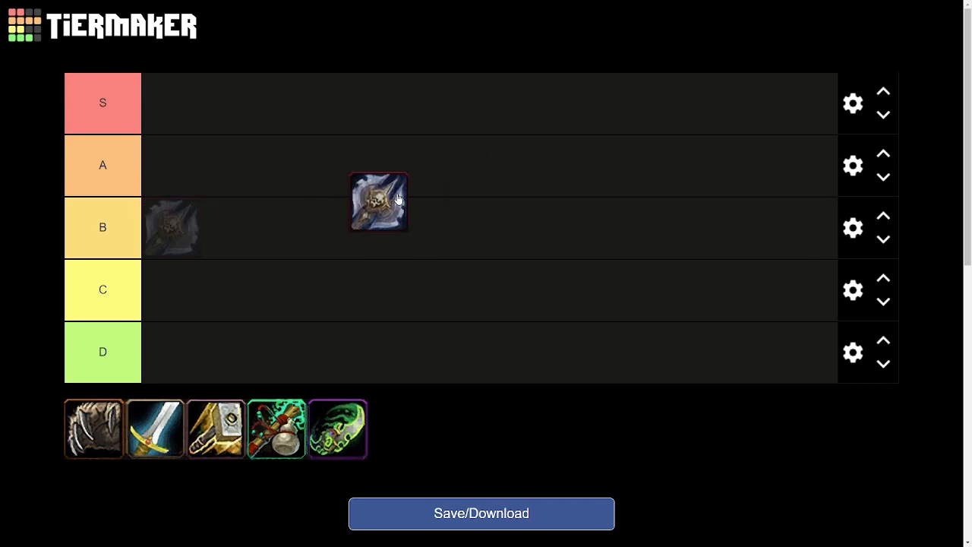
left_click_drag(378, 200, 173, 164)
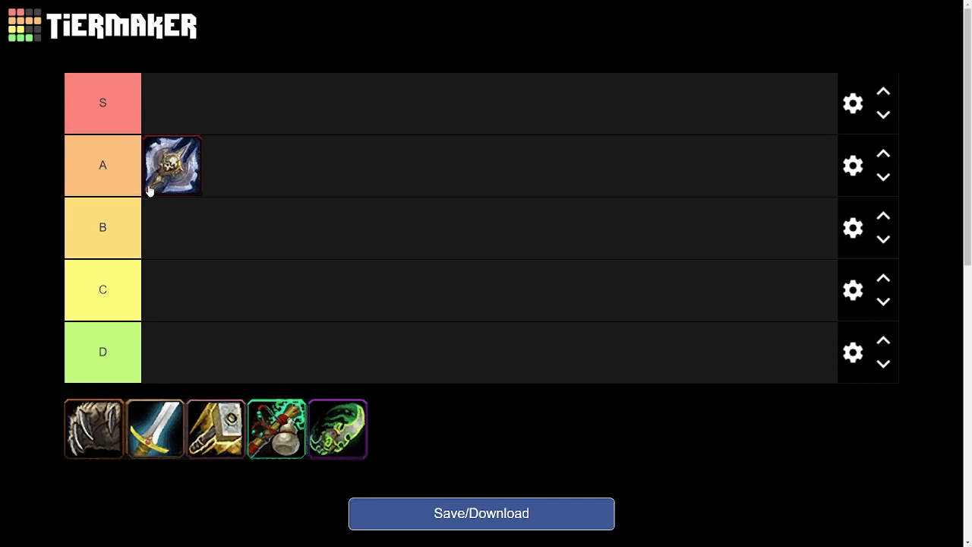
mouse_move(161, 200)
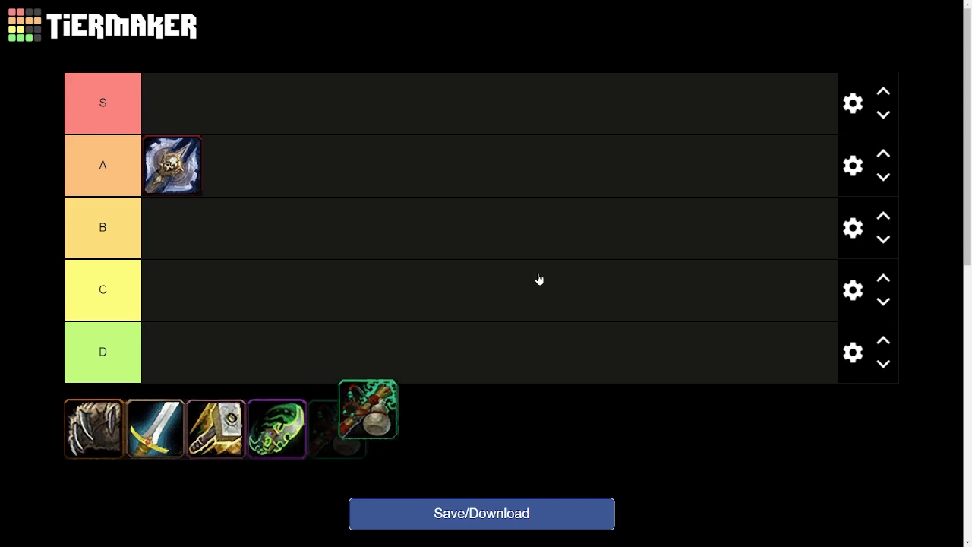
Pull the green-and-red staff icon out of the unranked pool up toward the A tier.
left_click_drag(368, 410, 233, 165)
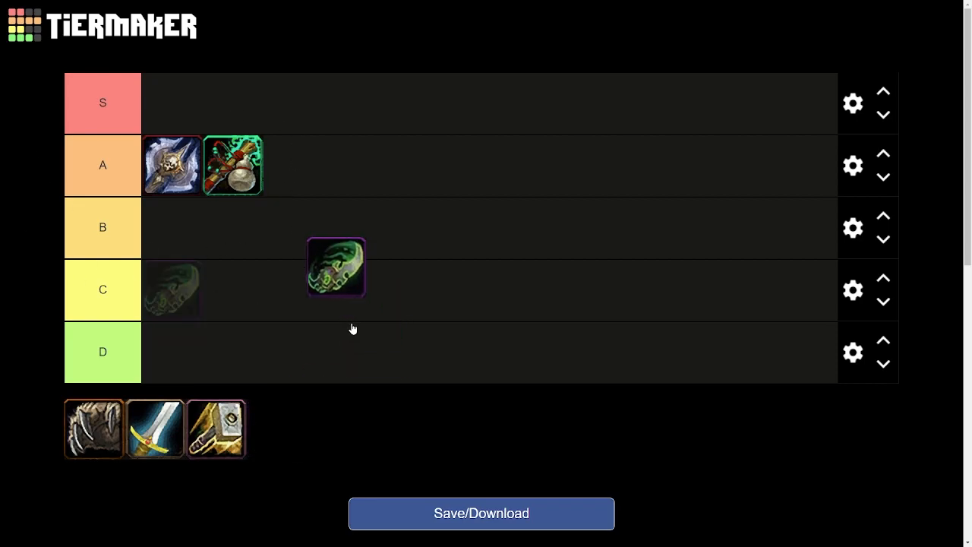
left_click_drag(336, 267, 286, 428)
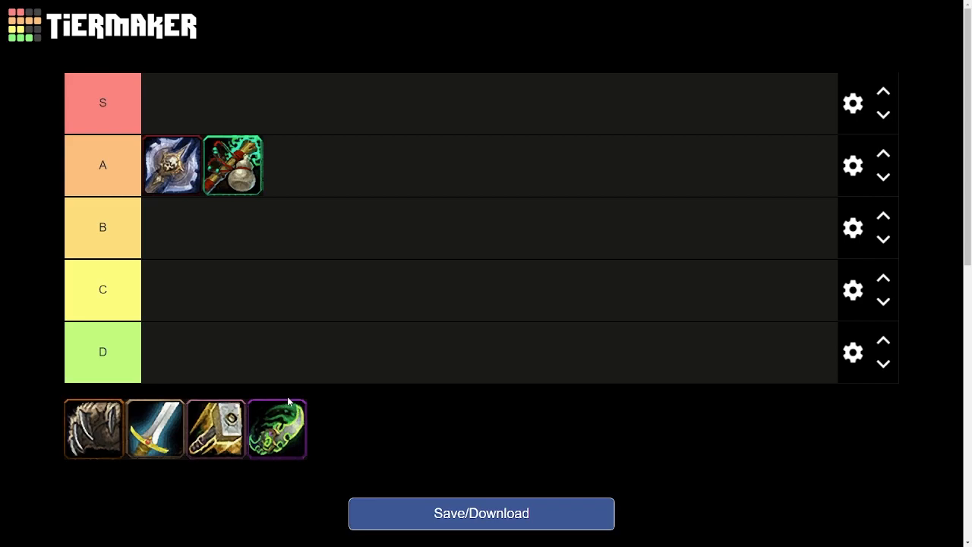
left_click_drag(276, 428, 337, 386)
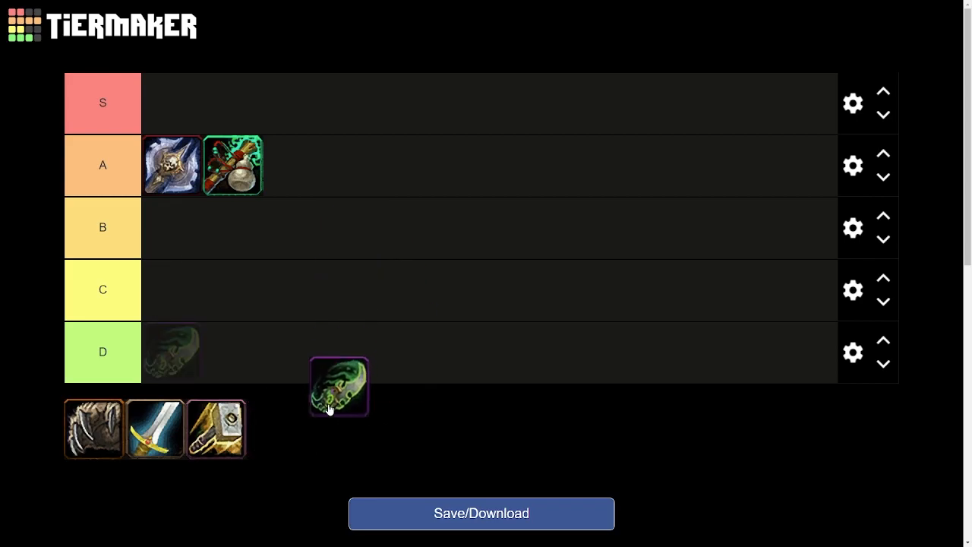
left_click_drag(339, 386, 277, 429)
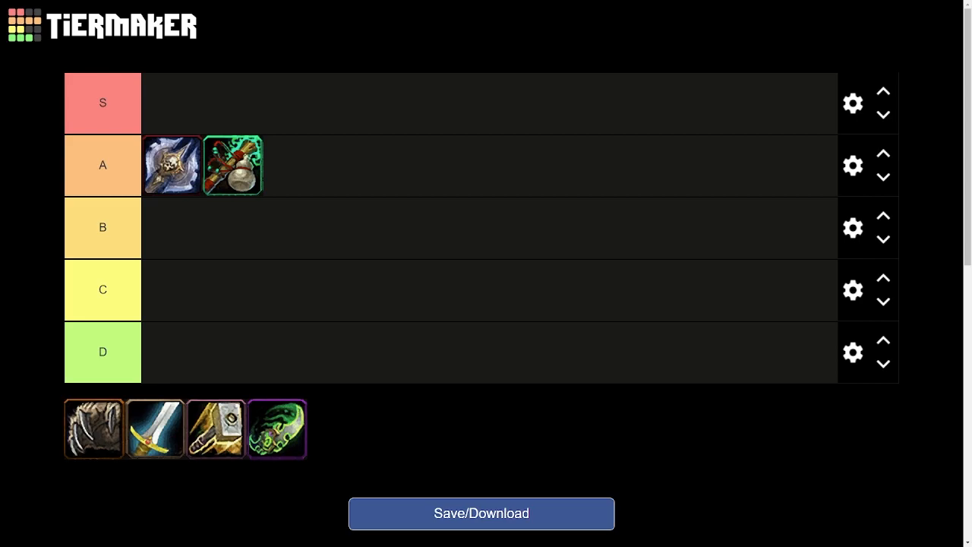
Drop the green horned icon into tier B and settle it at the start of the row.
left_click_drag(277, 428, 428, 276)
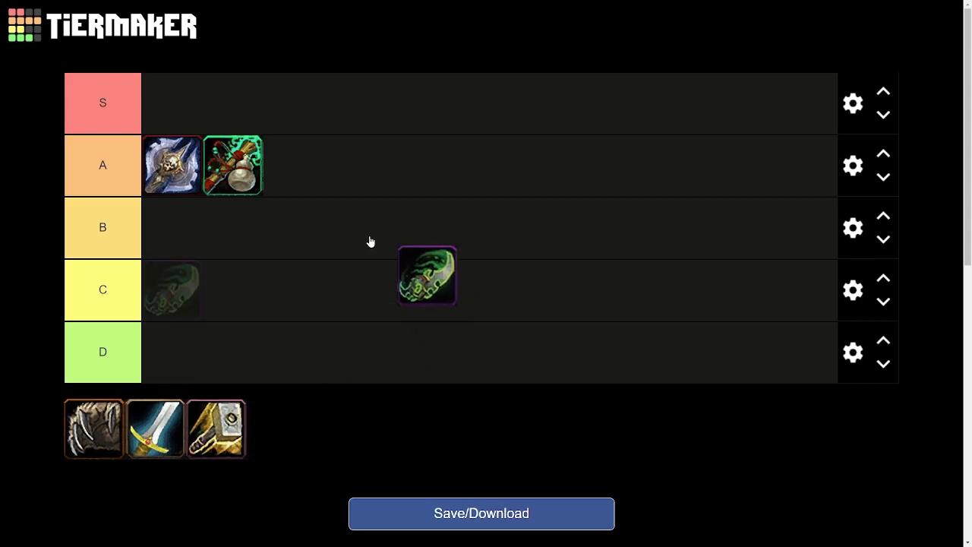
left_click_drag(429, 275, 307, 216)
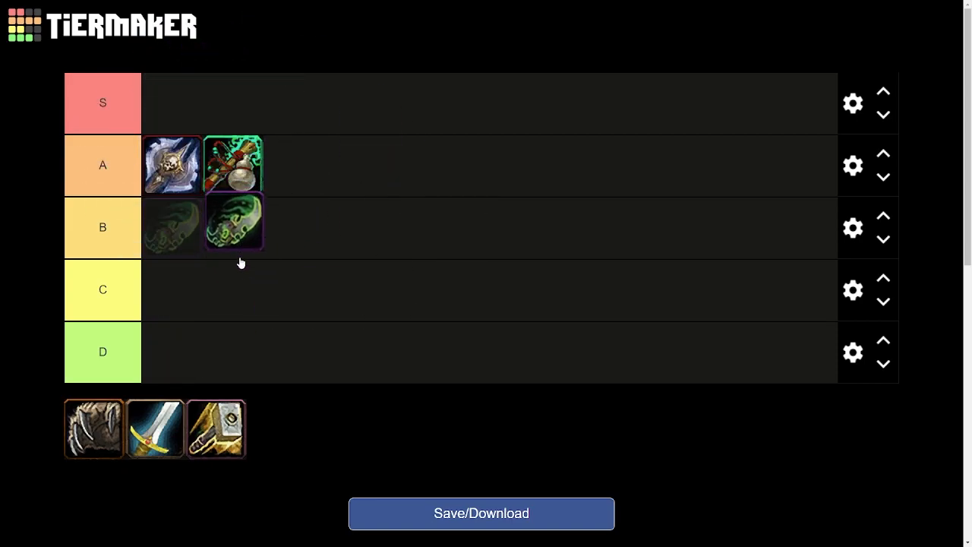
left_click_drag(234, 221, 228, 252)
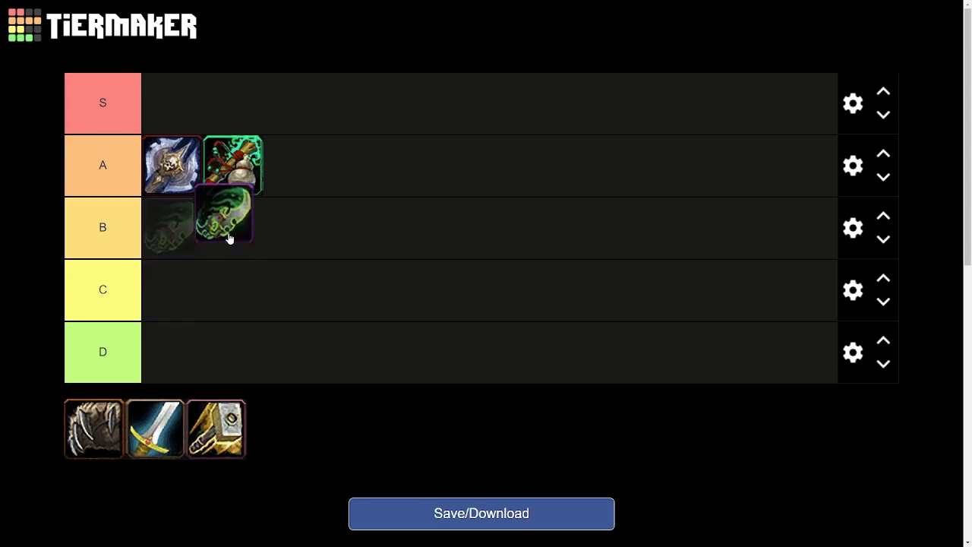
left_click_drag(222, 219, 298, 219)
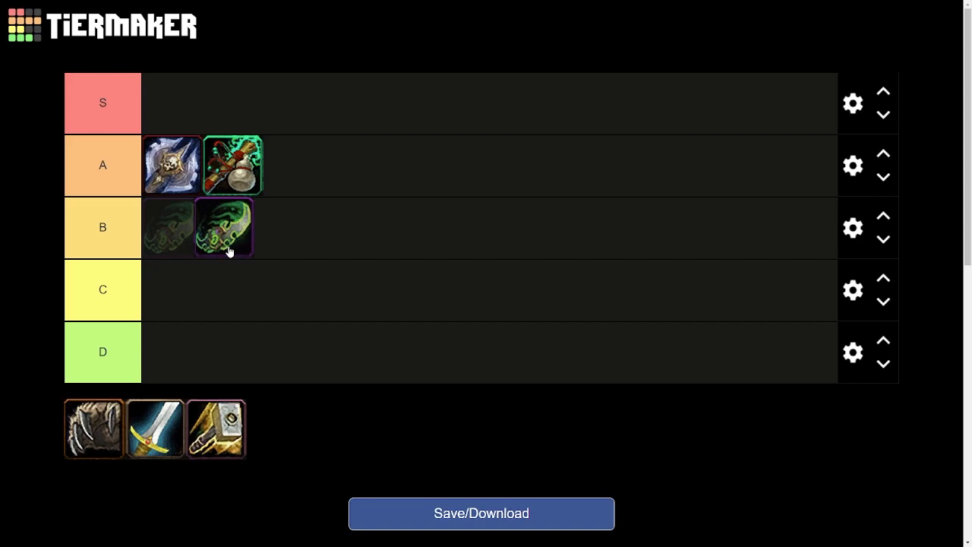
left_click_drag(225, 228, 306, 221)
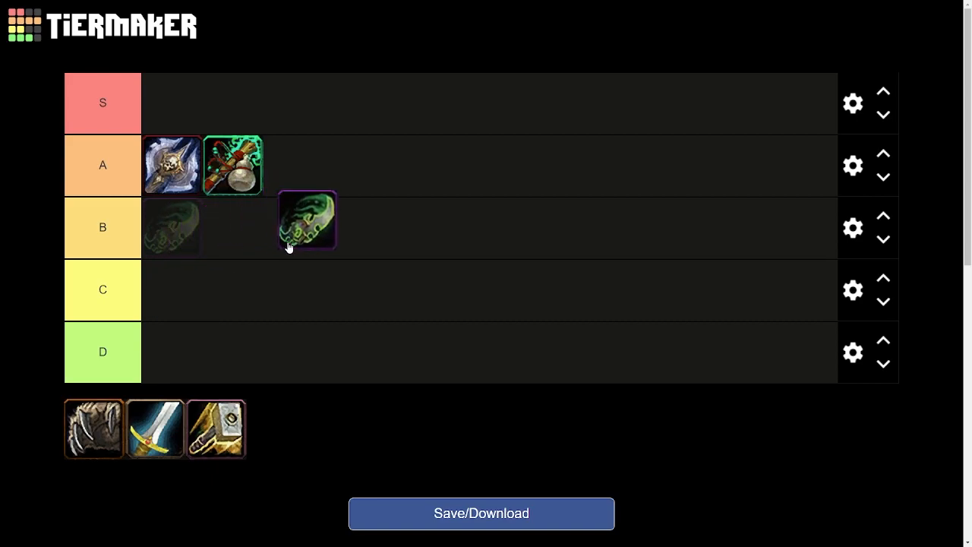
left_click_drag(307, 221, 325, 228)
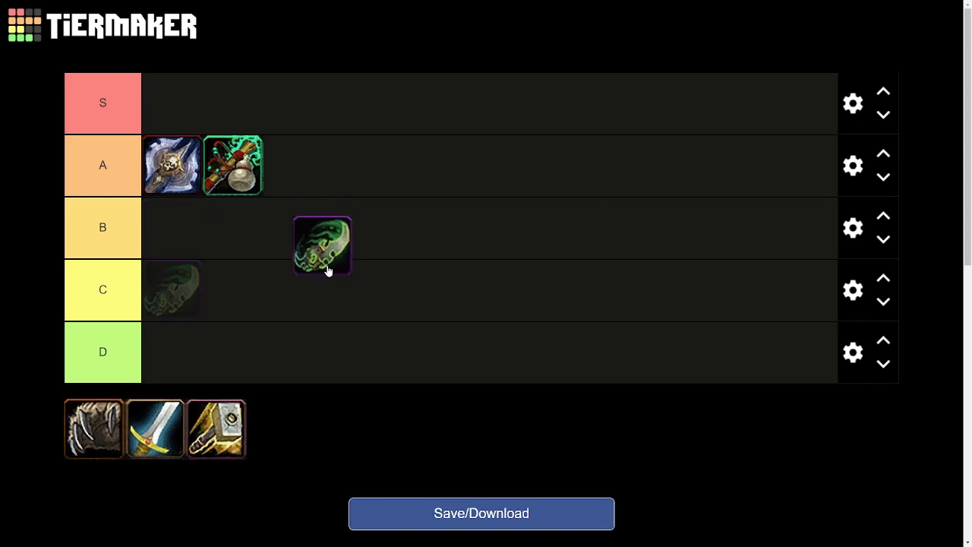
left_click_drag(322, 245, 307, 212)
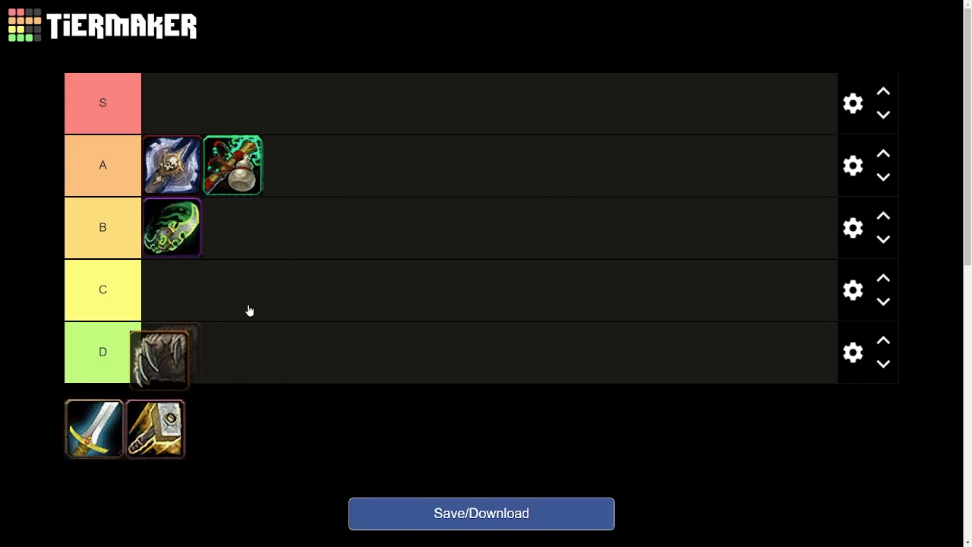
left_click_drag(160, 359, 270, 337)
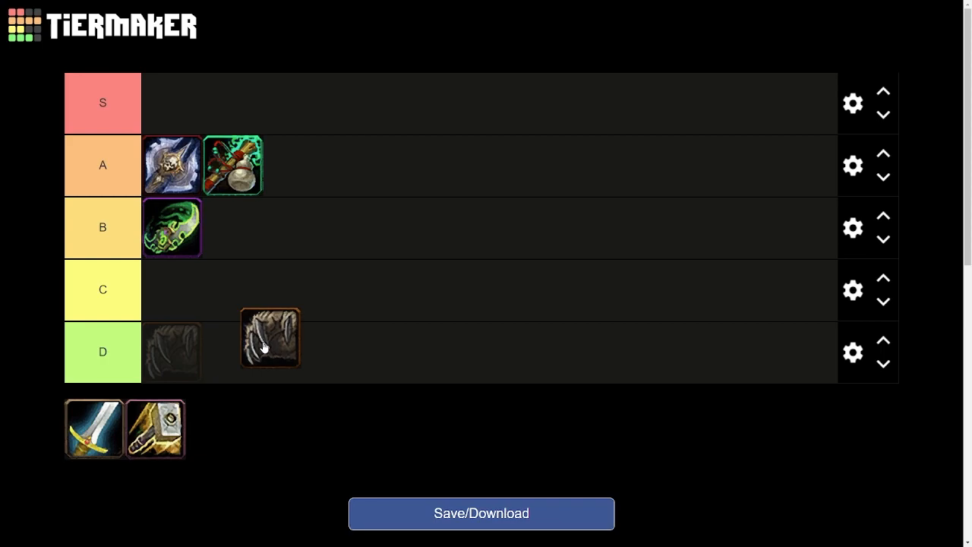
left_click_drag(270, 340, 304, 291)
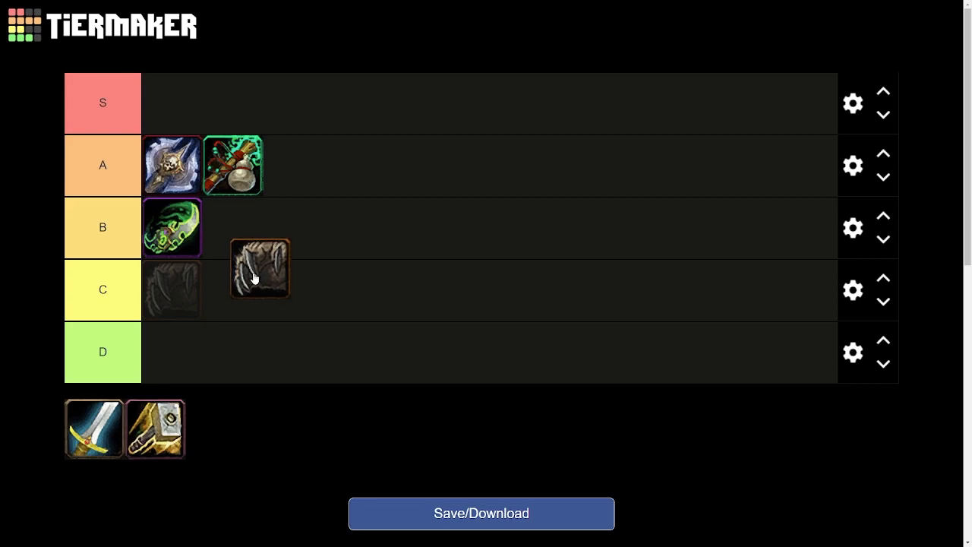
left_click_drag(258, 270, 228, 311)
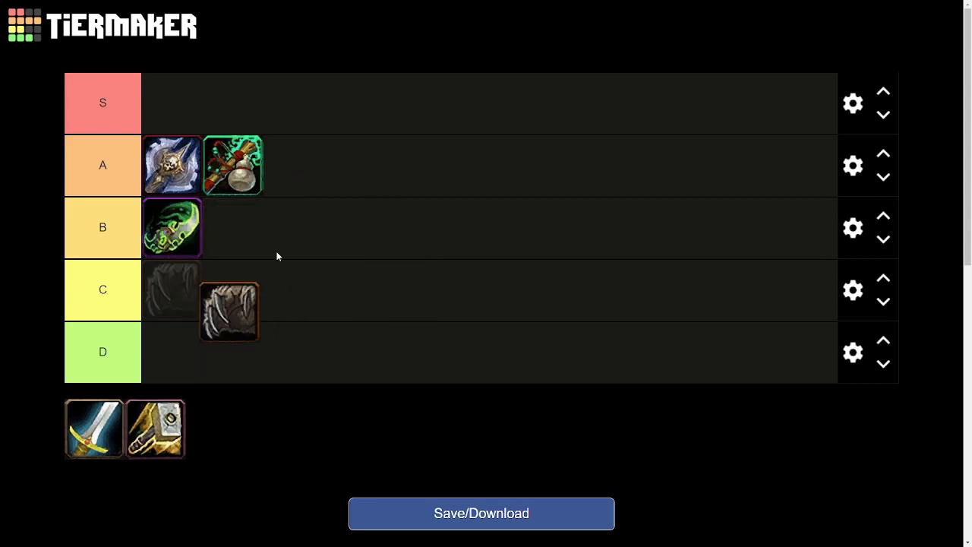
left_click_drag(228, 312, 255, 428)
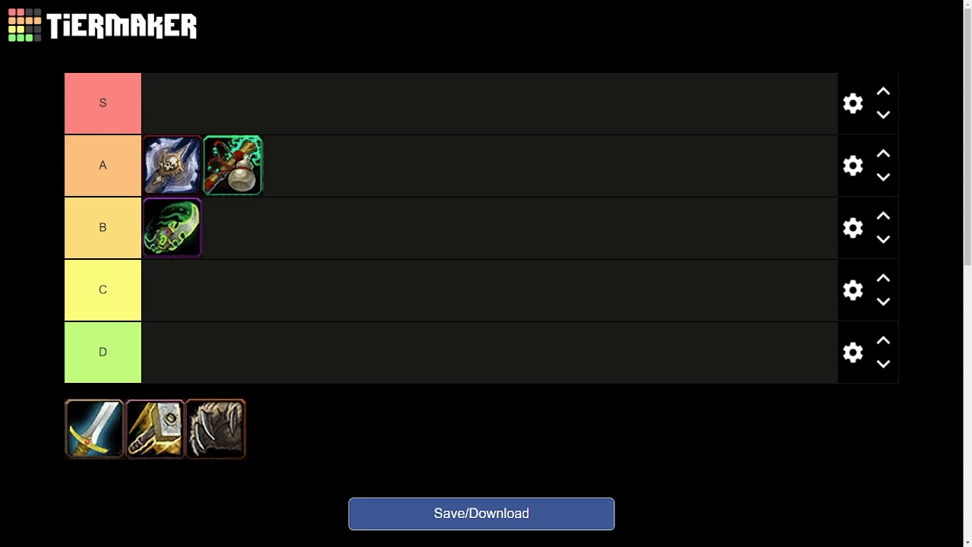
mouse_move(236, 425)
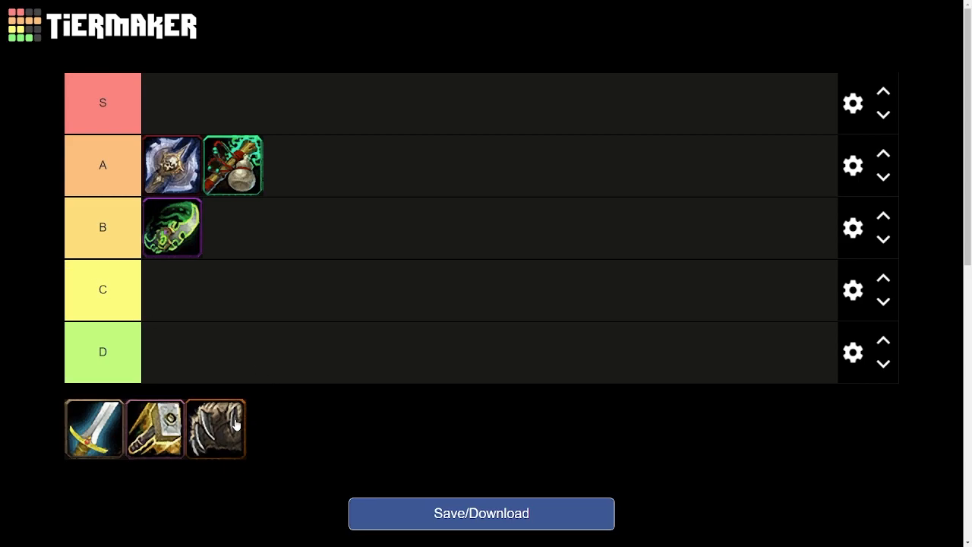
left_click_drag(216, 429, 253, 414)
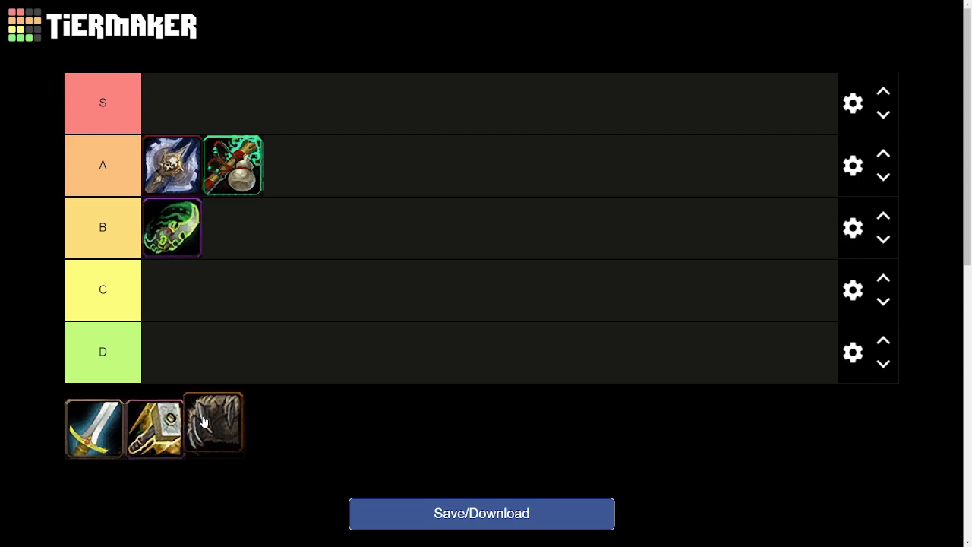
Drag the brown clawed icon from the pool into the A tier beside the other two.
left_click_drag(213, 424, 302, 165)
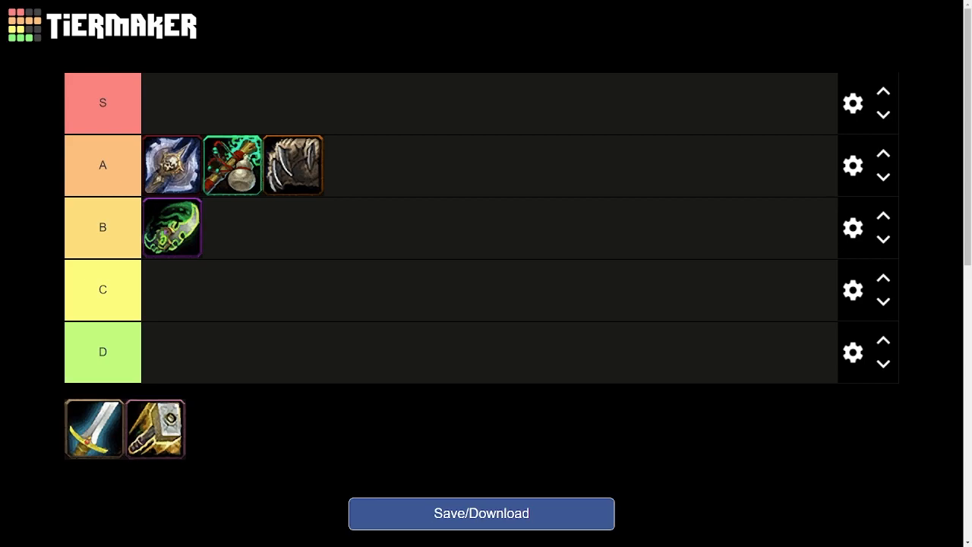
Add the sword icon to the end of the A tier and place the golden icon in the S tier.
left_click_drag(94, 428, 301, 211)
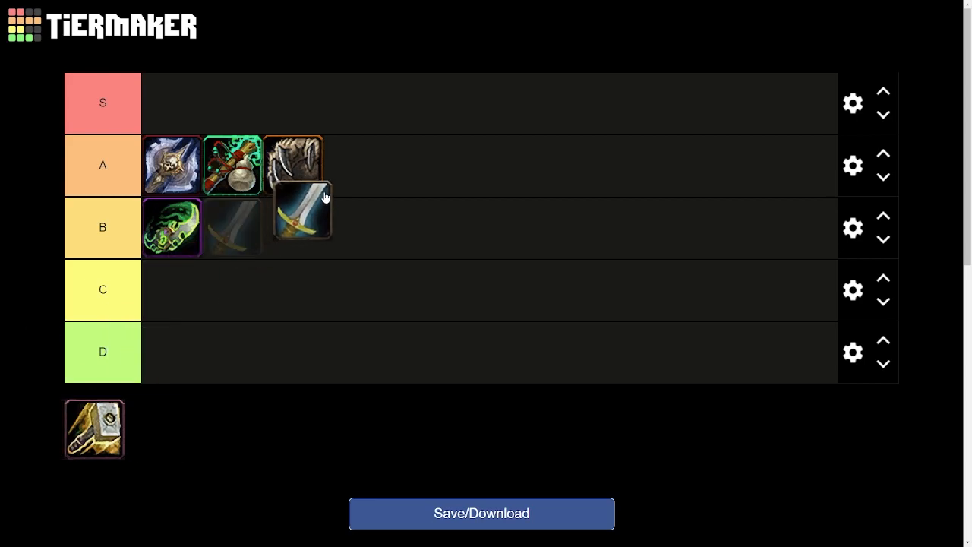
left_click_drag(301, 210, 319, 182)
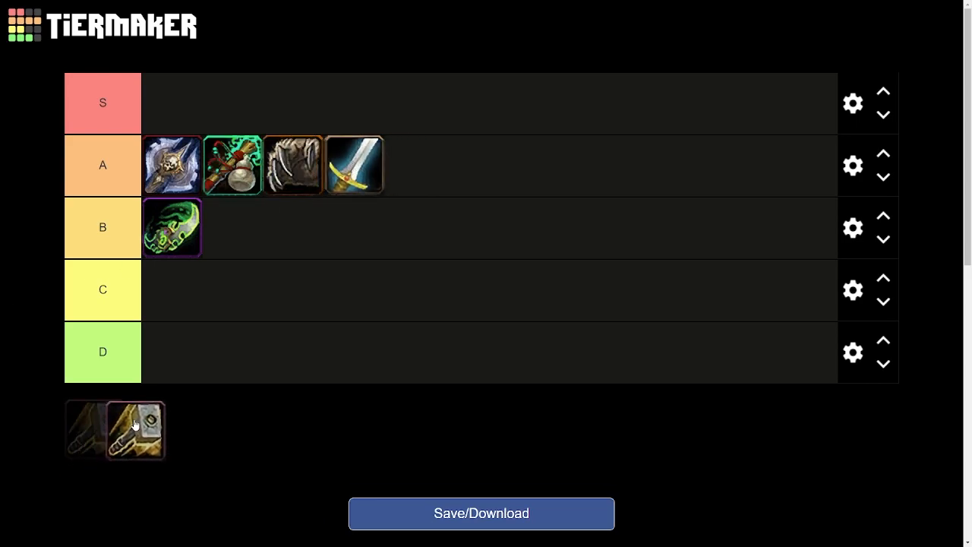
left_click_drag(133, 432, 270, 99)
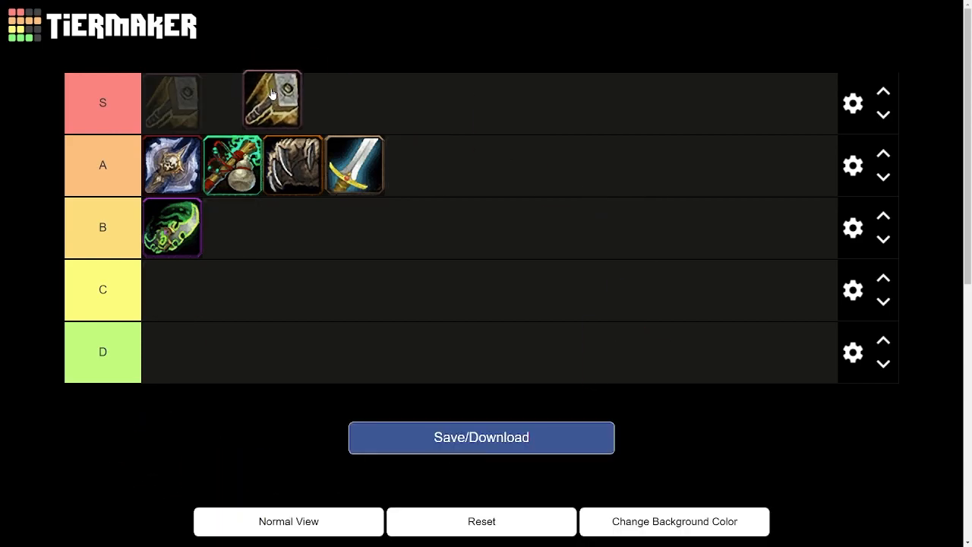
left_click_drag(270, 99, 172, 103)
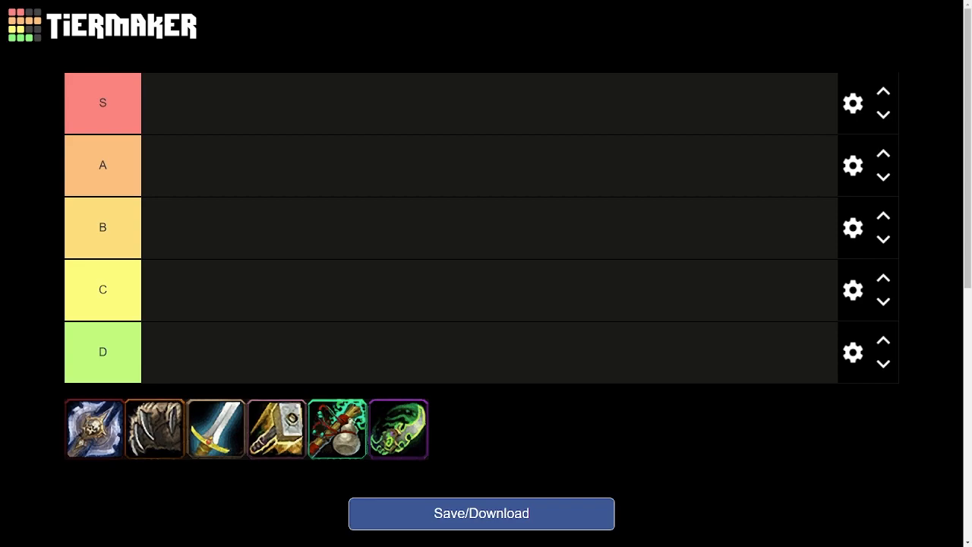
mouse_move(286, 480)
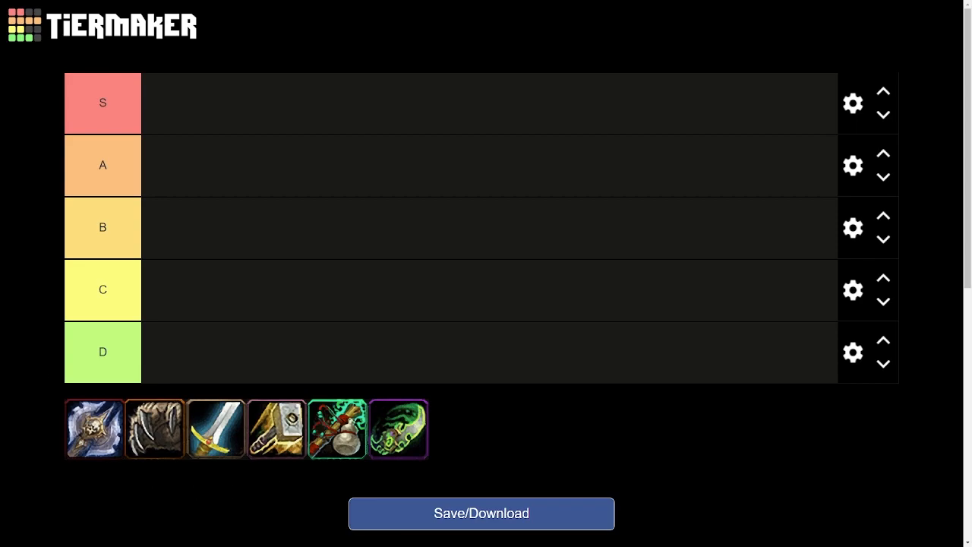
left_click_drag(338, 429, 154, 199)
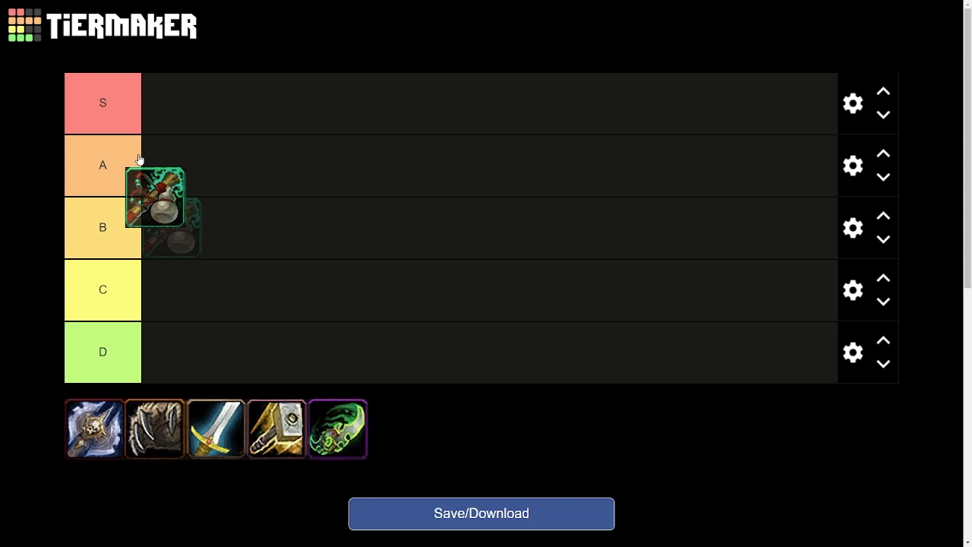
left_click_drag(155, 197, 337, 428)
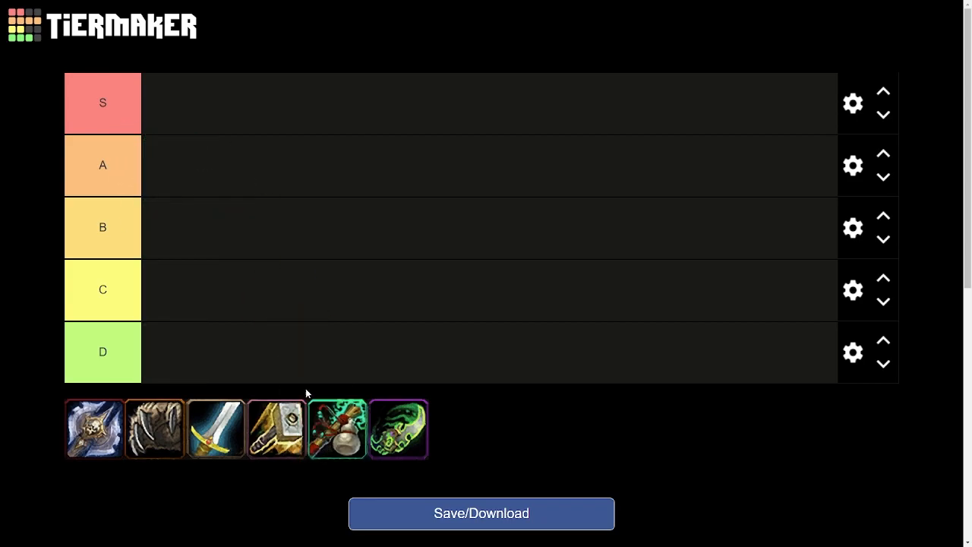
mouse_move(340, 275)
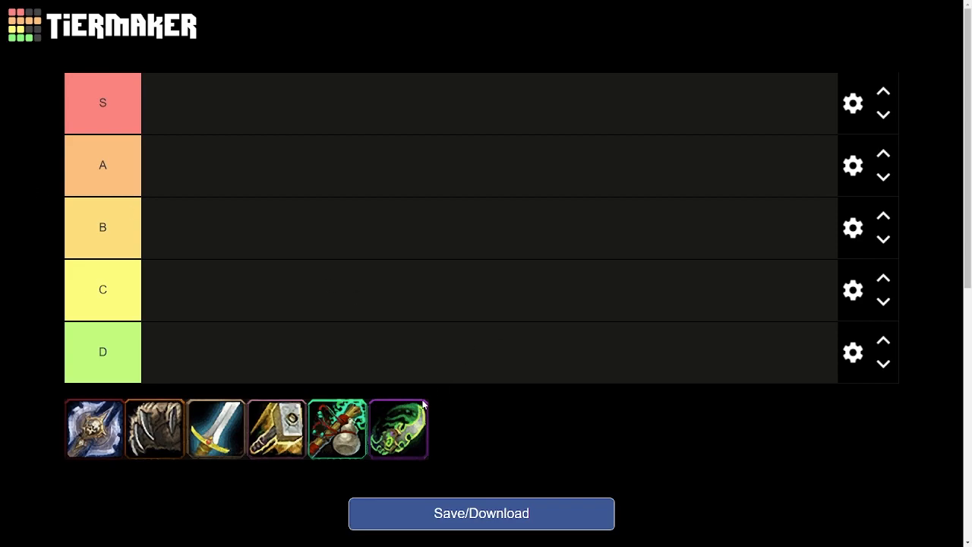
Place the green-and-red staff icon in the S tier and move the purple-bordered green icon toward tier B, then back to the pool.
left_click_drag(337, 429, 172, 103)
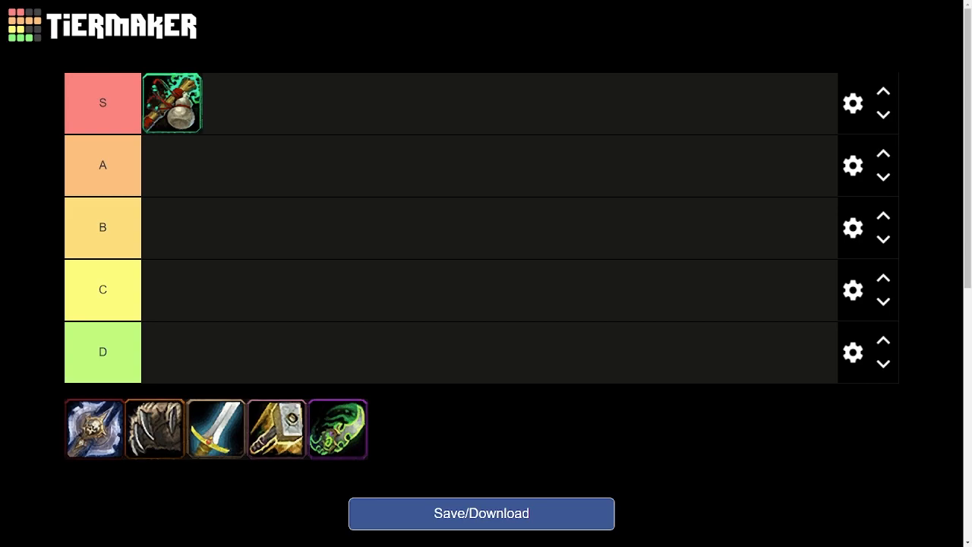
mouse_move(255, 392)
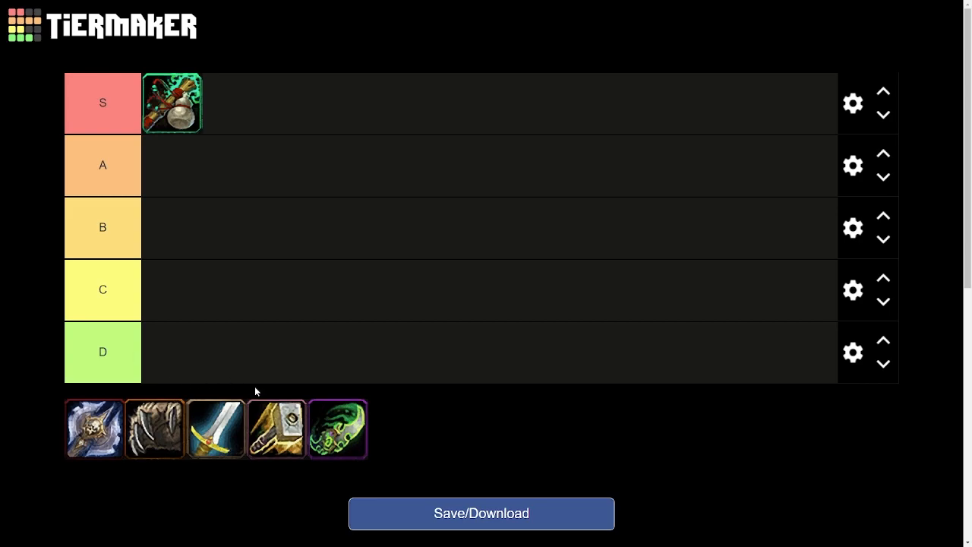
left_click_drag(337, 428, 328, 225)
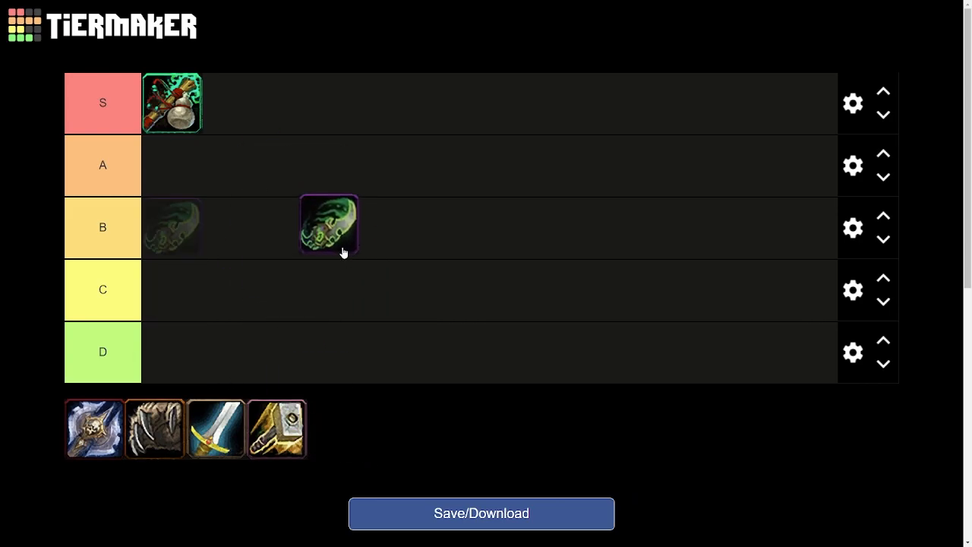
left_click_drag(328, 225, 346, 413)
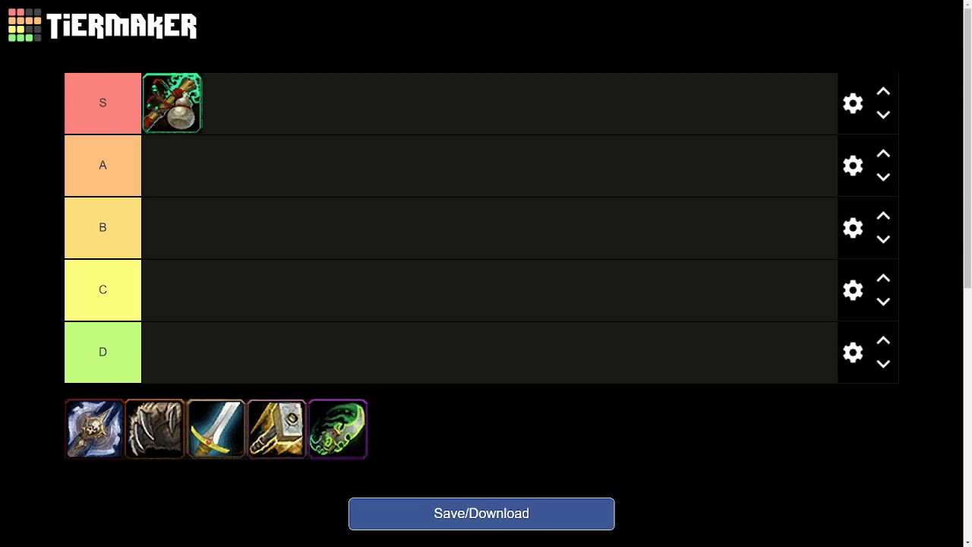
mouse_move(185, 337)
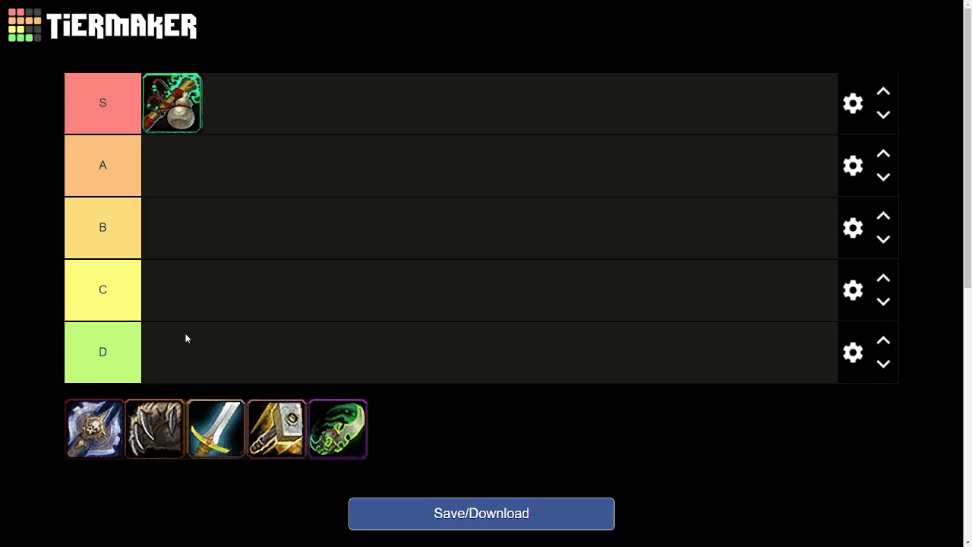
Pick up the purple-bordered green icon again and place it in the A tier.
left_click_drag(337, 428, 614, 237)
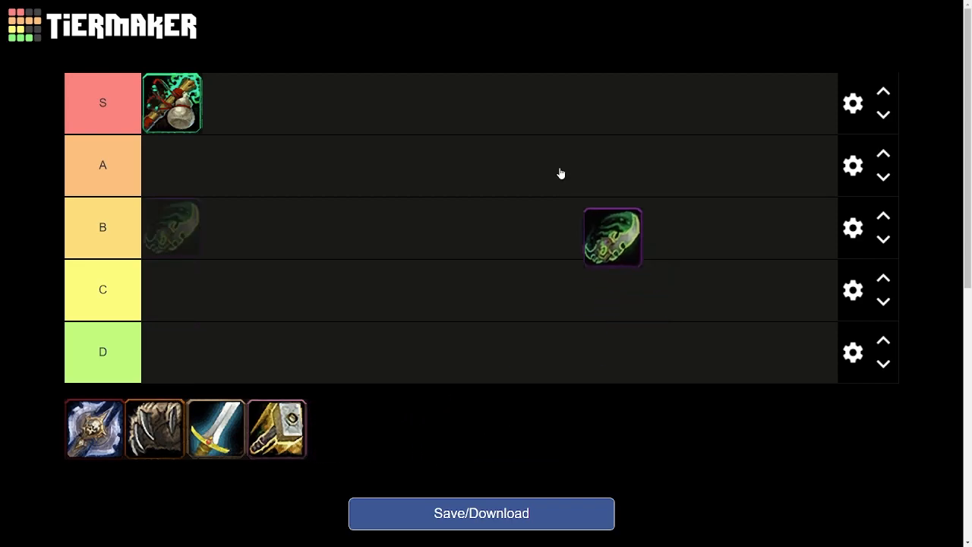
left_click_drag(614, 237, 170, 166)
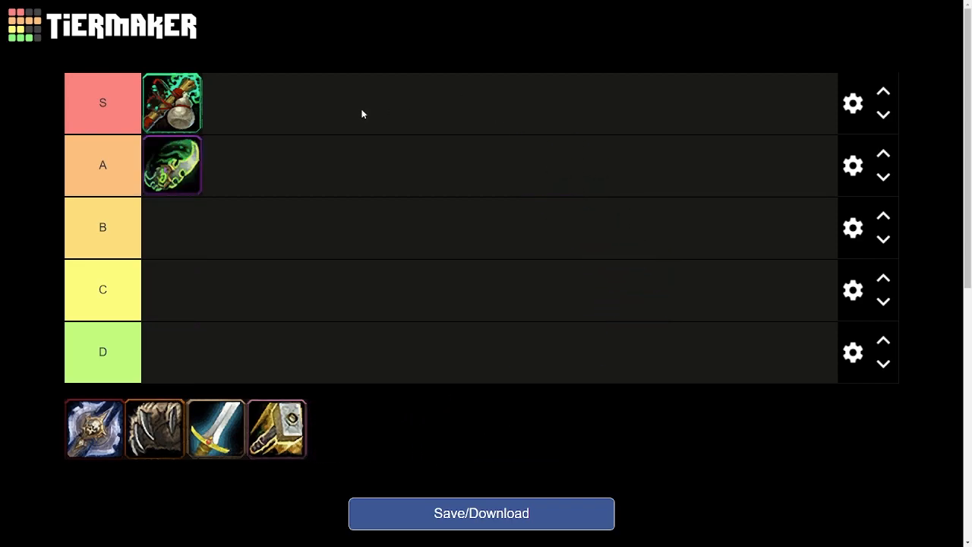
mouse_move(266, 121)
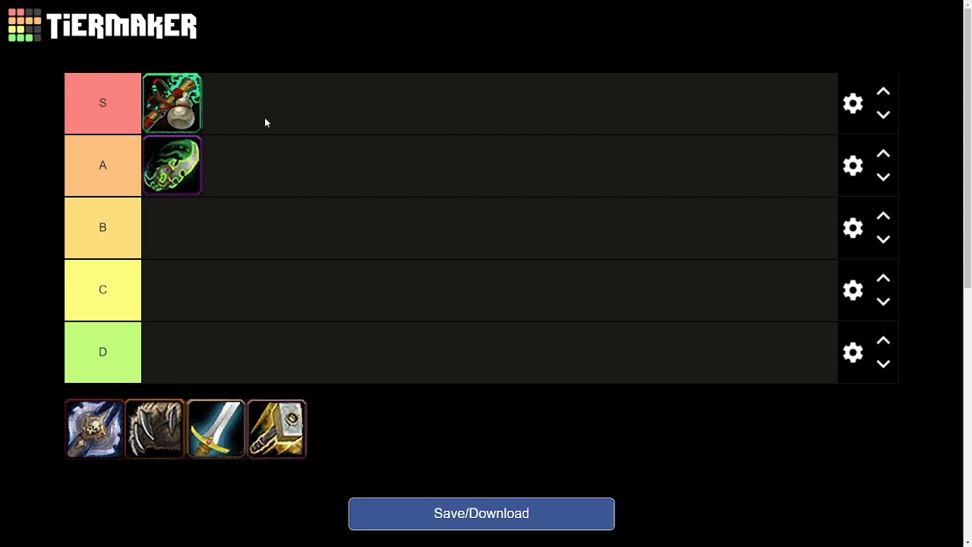
mouse_move(364, 448)
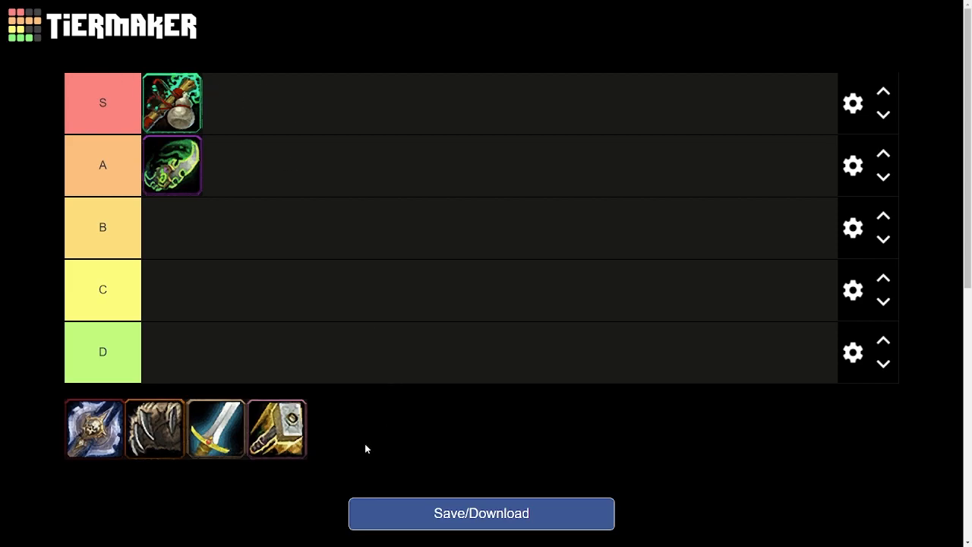
mouse_move(236, 381)
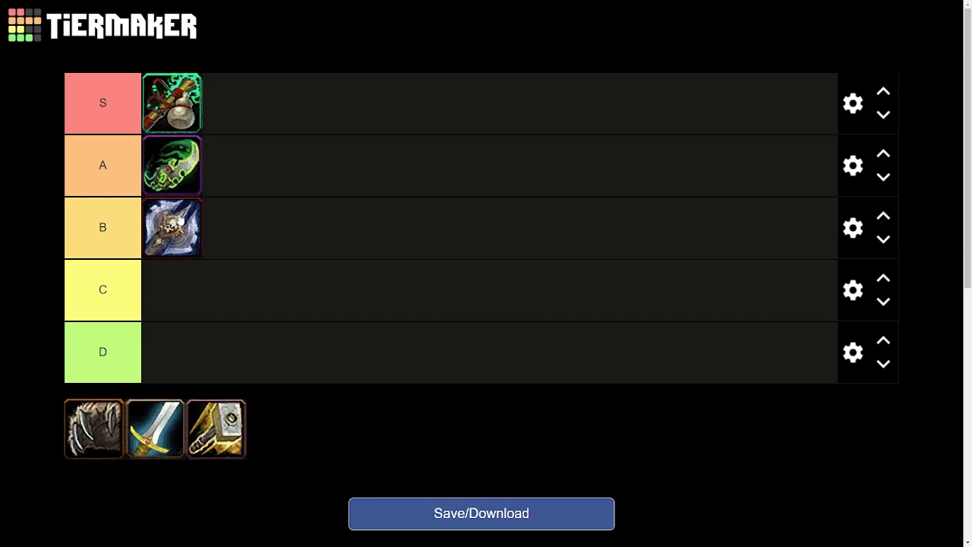
left_click_drag(173, 228, 298, 157)
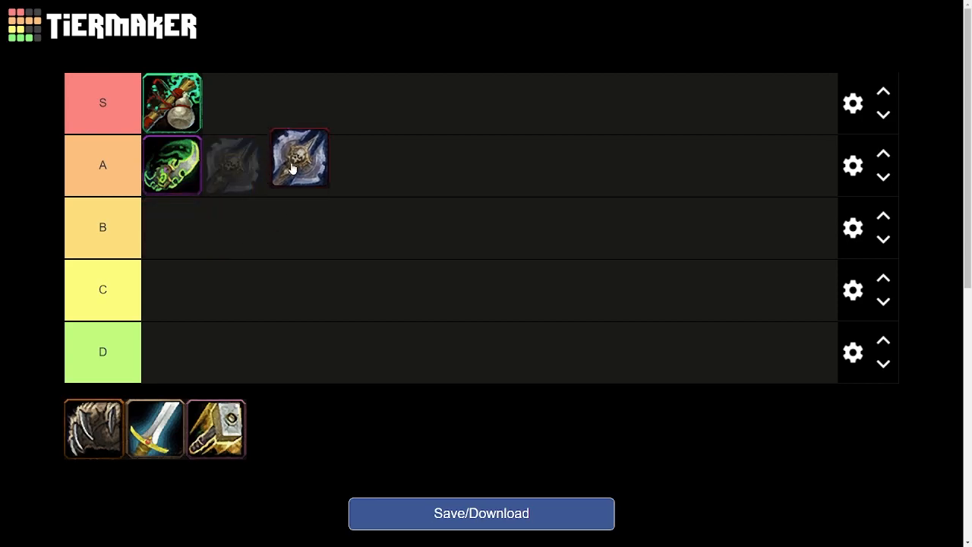
left_click_drag(299, 157, 173, 228)
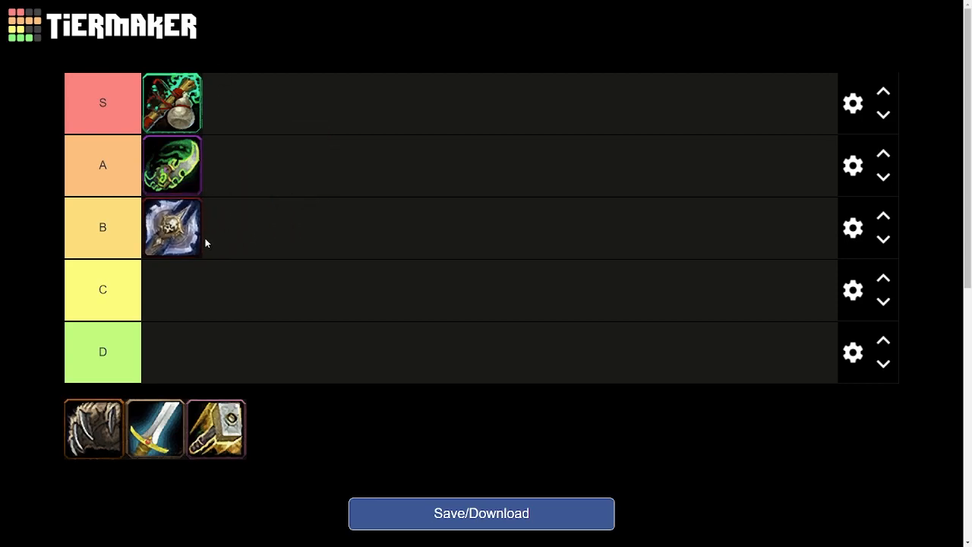
mouse_move(149, 266)
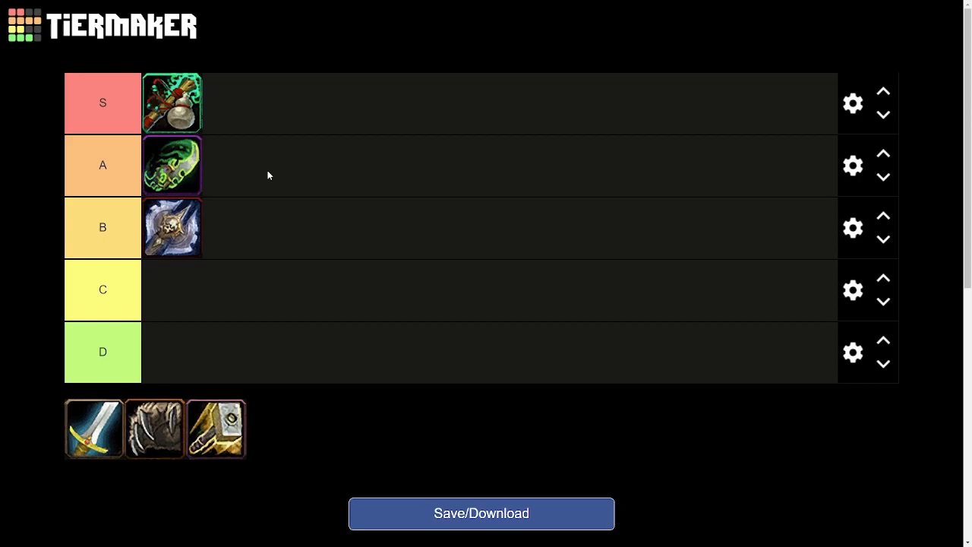
mouse_move(155, 428)
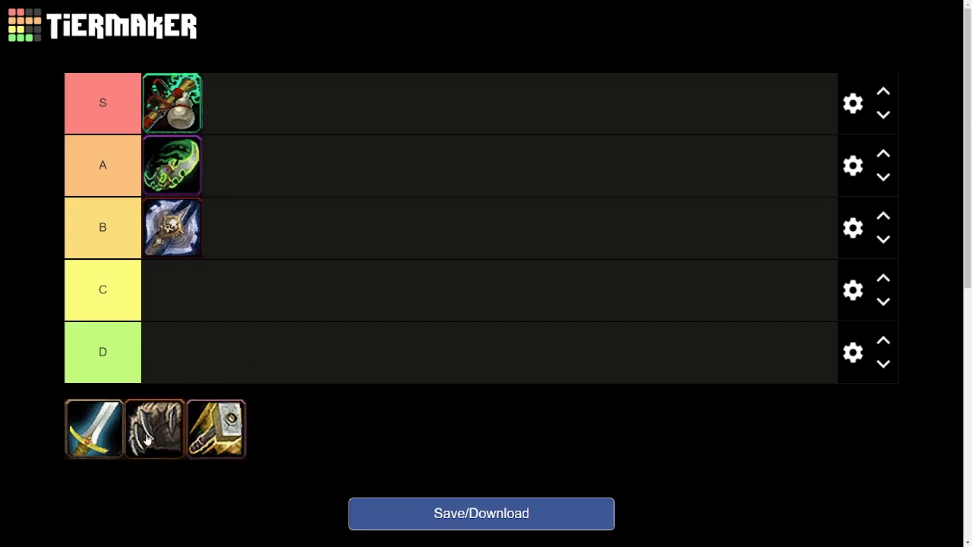
mouse_move(146, 242)
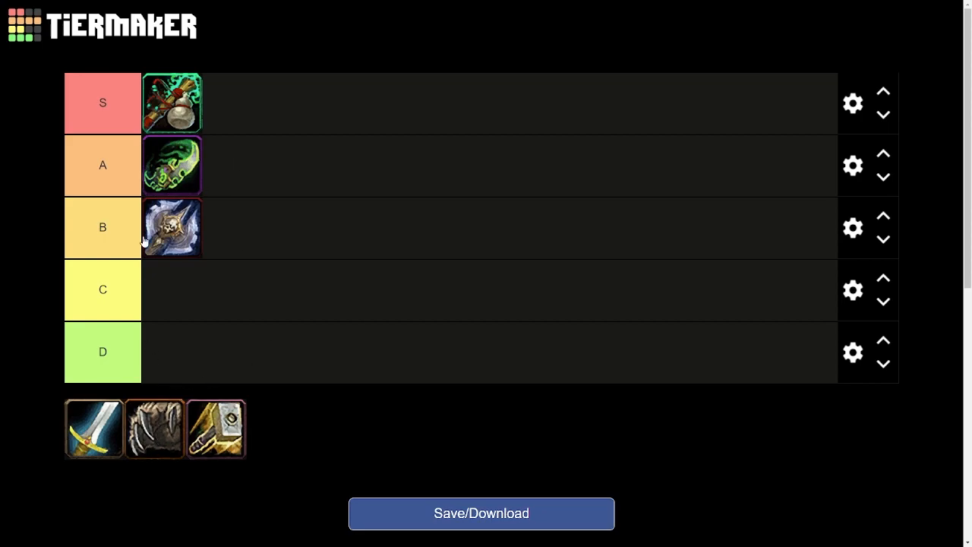
mouse_move(285, 310)
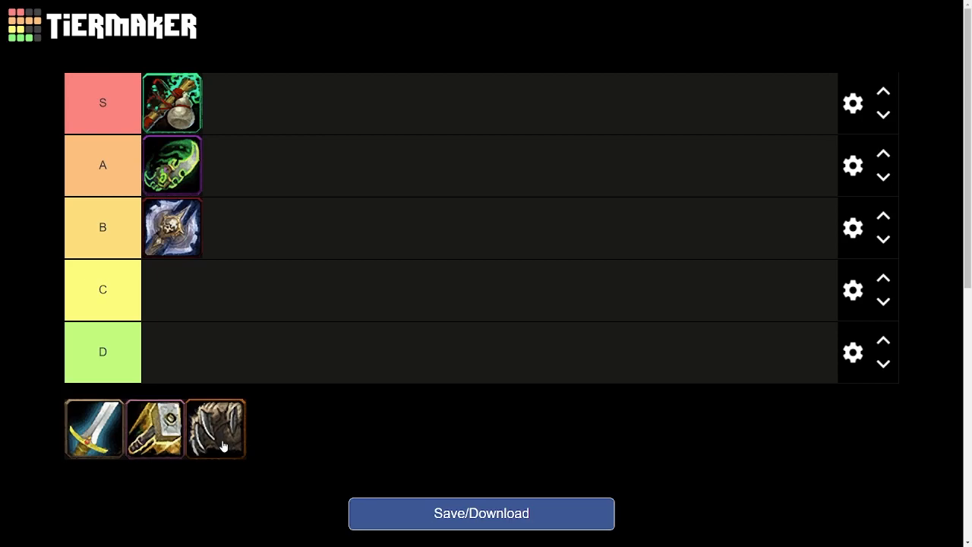
Drag the dark brown clawed icon from the pool to the front of tier A.
left_click_drag(216, 428, 171, 164)
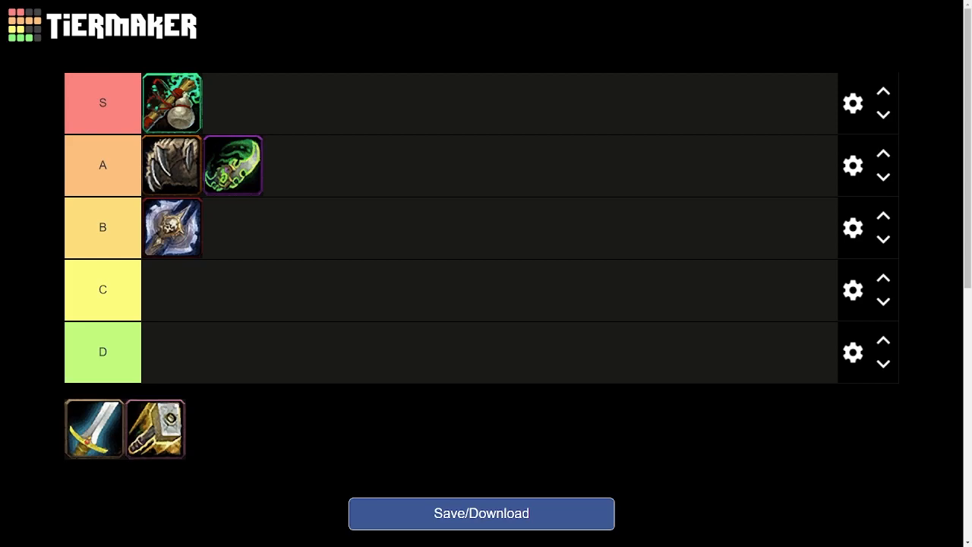
Rank the sword icon in tier C via tier D and place the golden hammer icon first in tier S.
left_click_drag(94, 429, 179, 356)
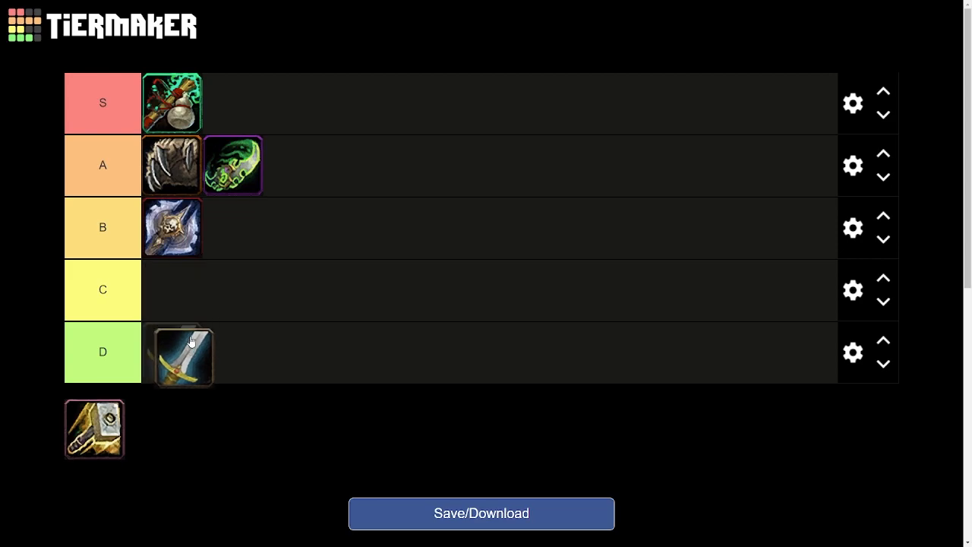
left_click_drag(191, 340, 172, 376)
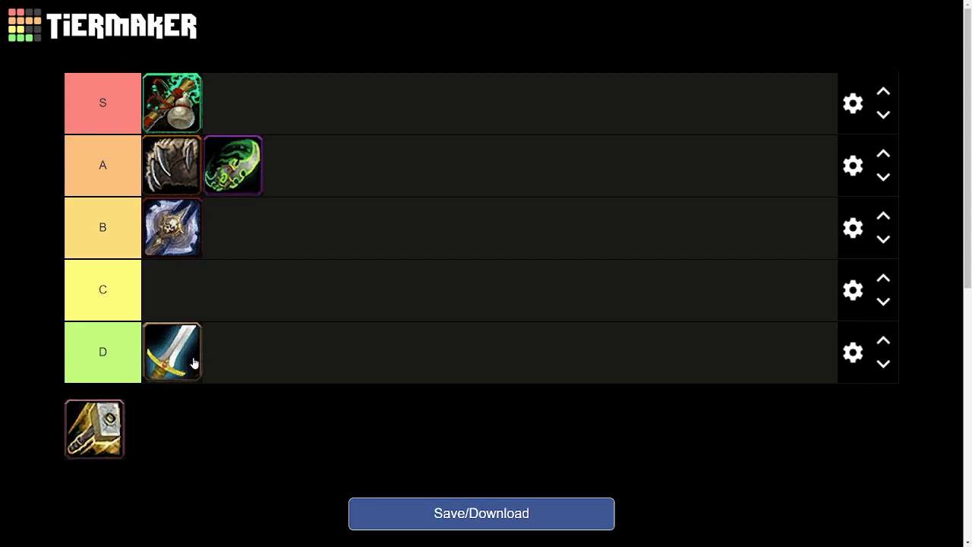
left_click_drag(171, 353, 205, 288)
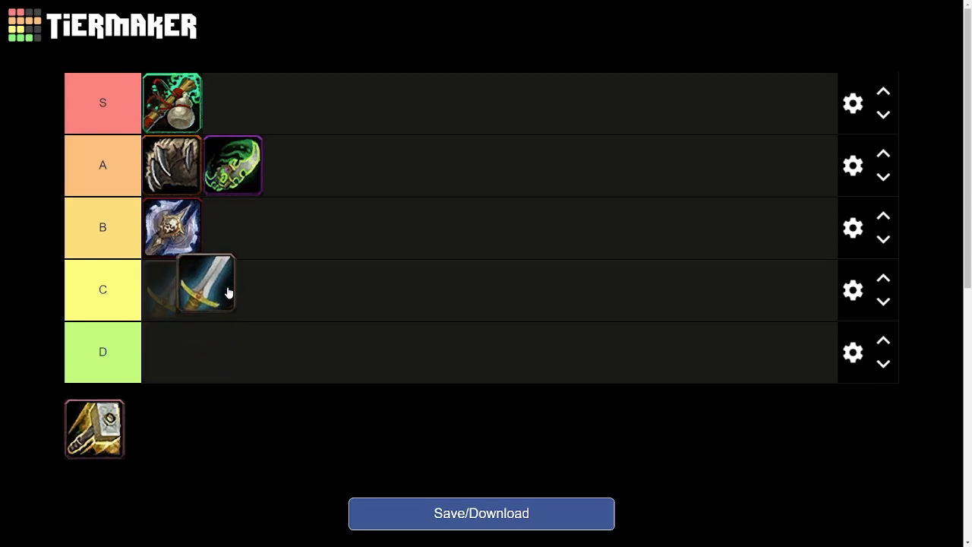
left_click_drag(205, 292, 172, 291)
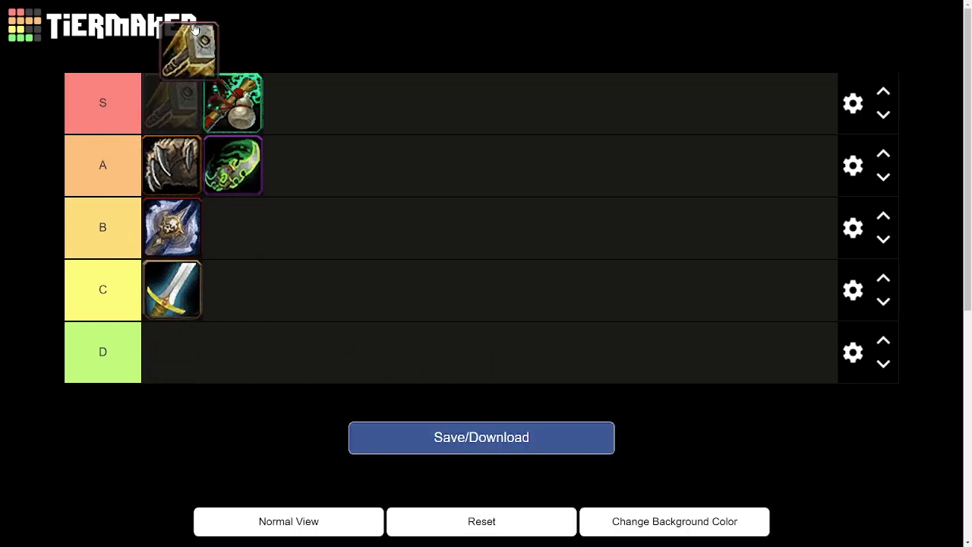
left_click_drag(192, 49, 171, 104)
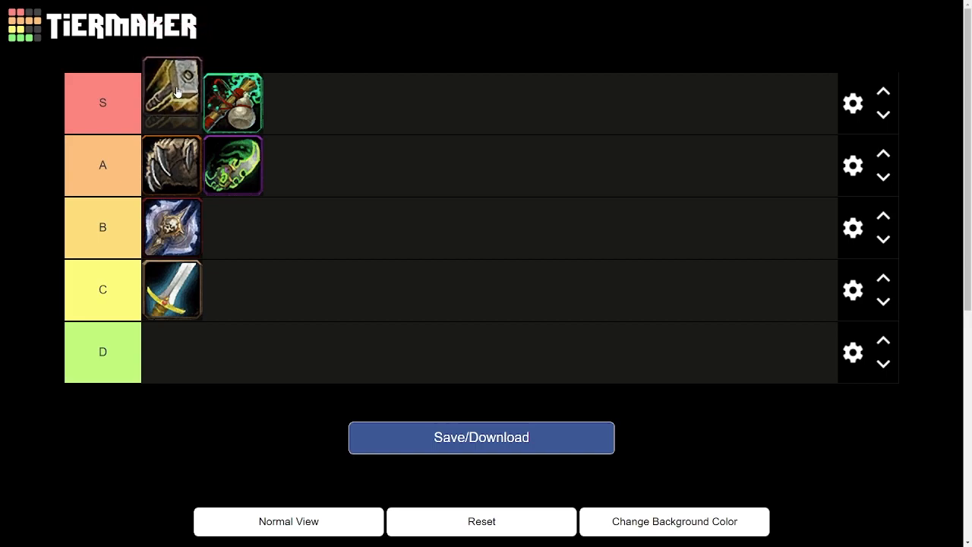